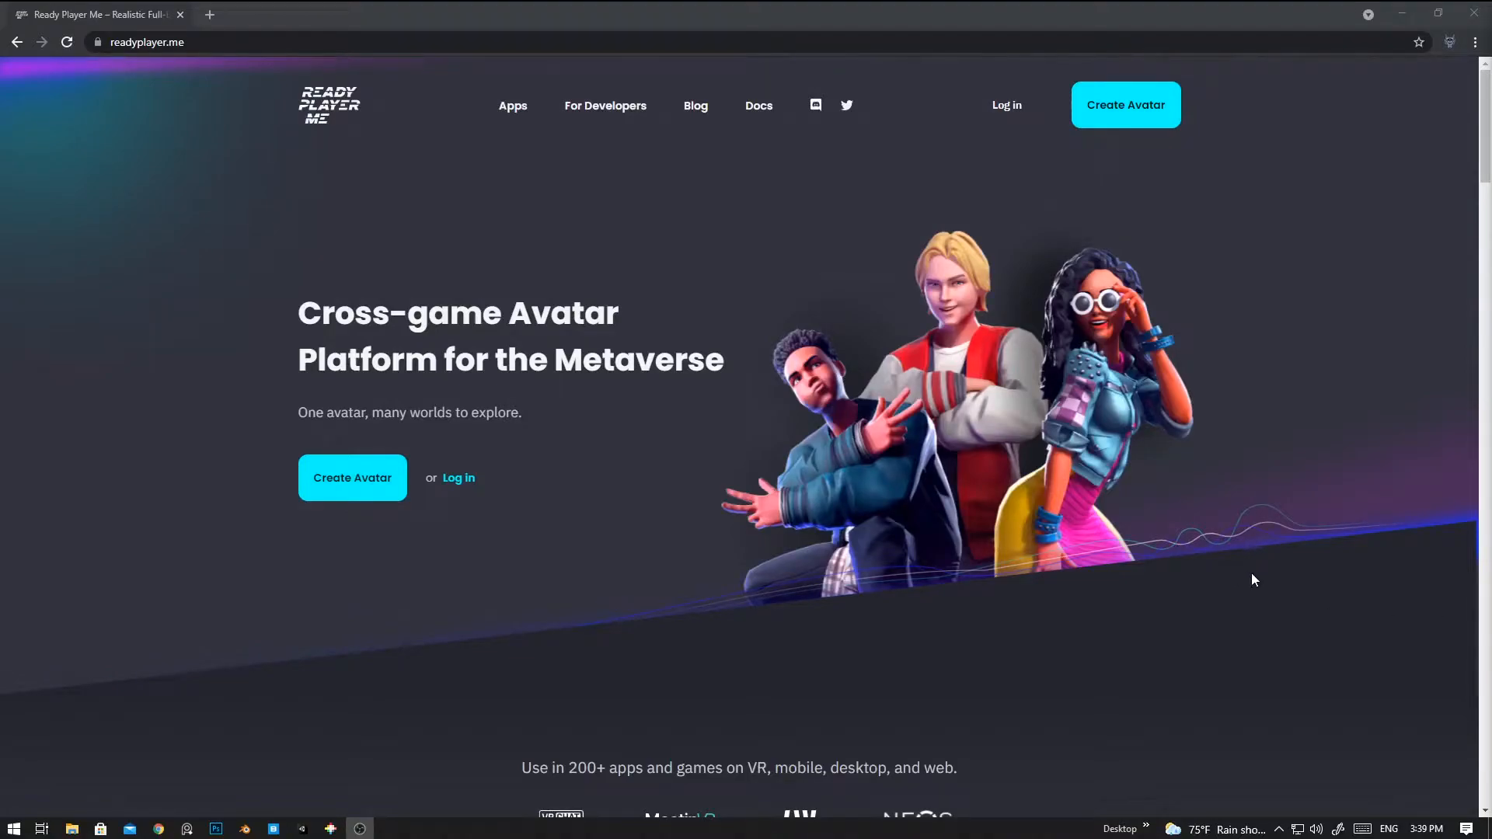
mouse_move(1028, 561)
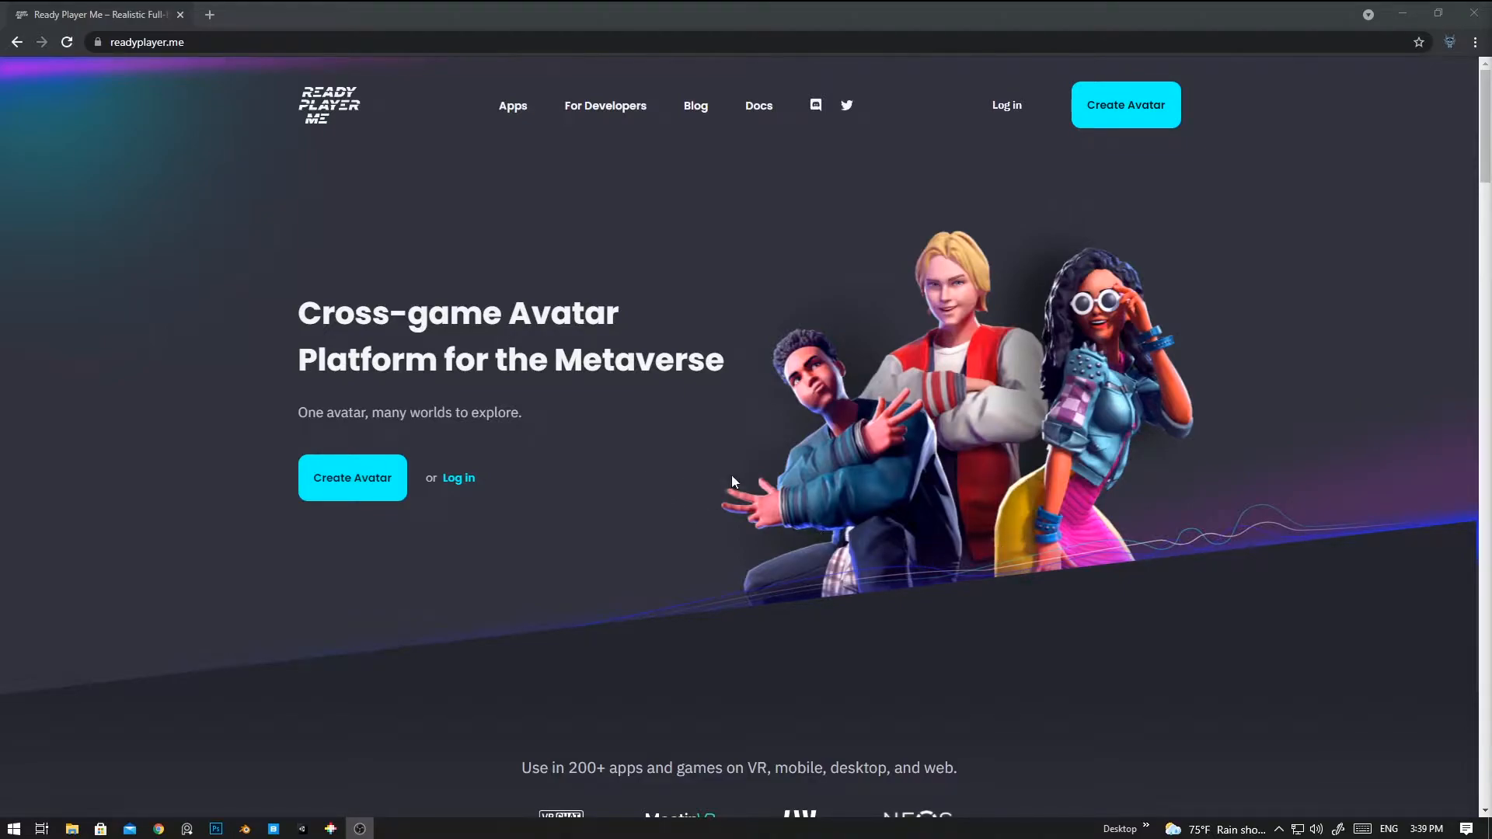
mouse_move(774, 390)
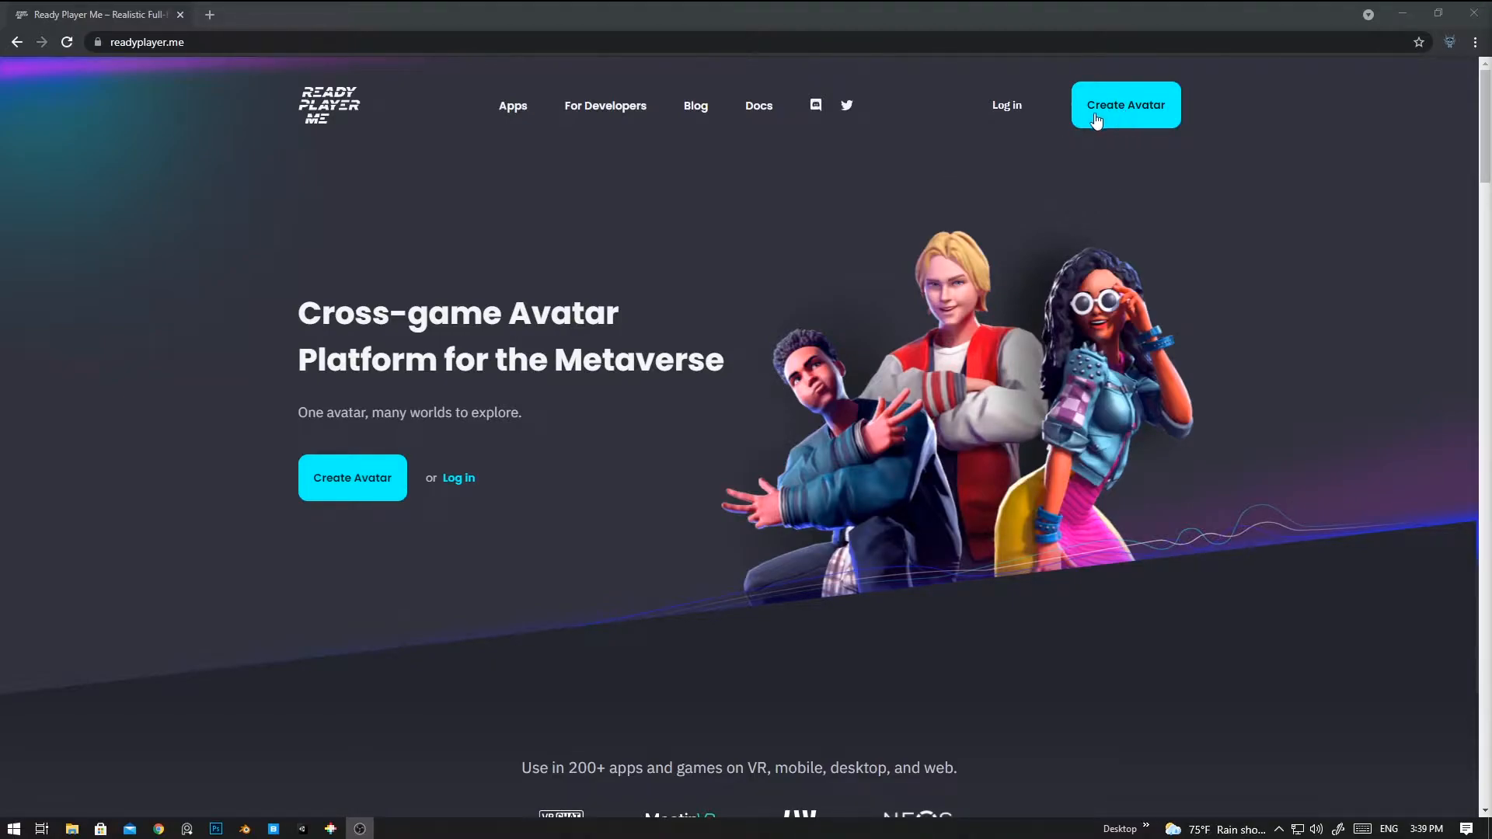
Start a new full-body masculine avatar and skip the photo upload.
click(1125, 105)
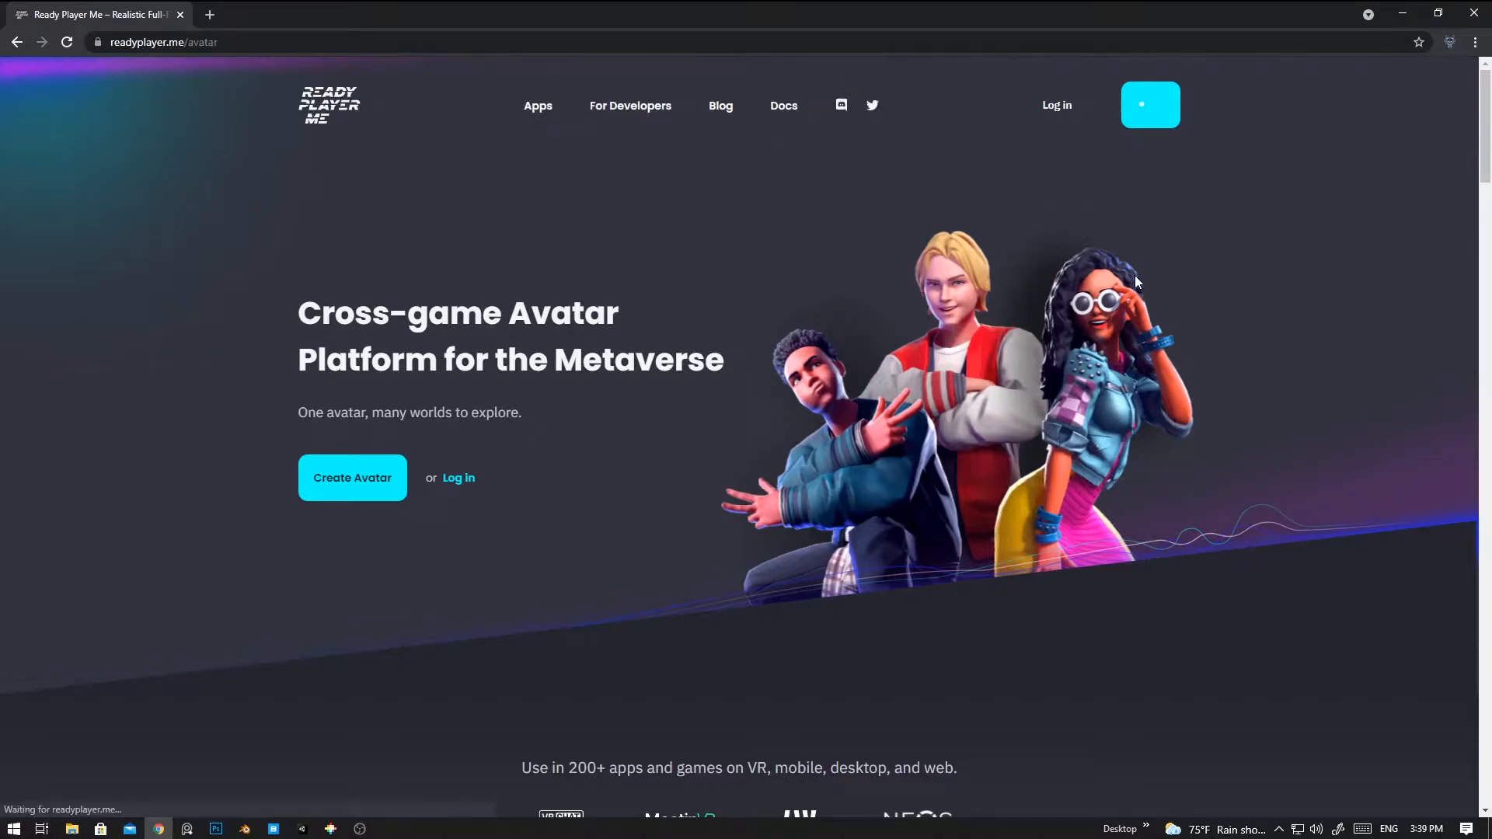
click(352, 478)
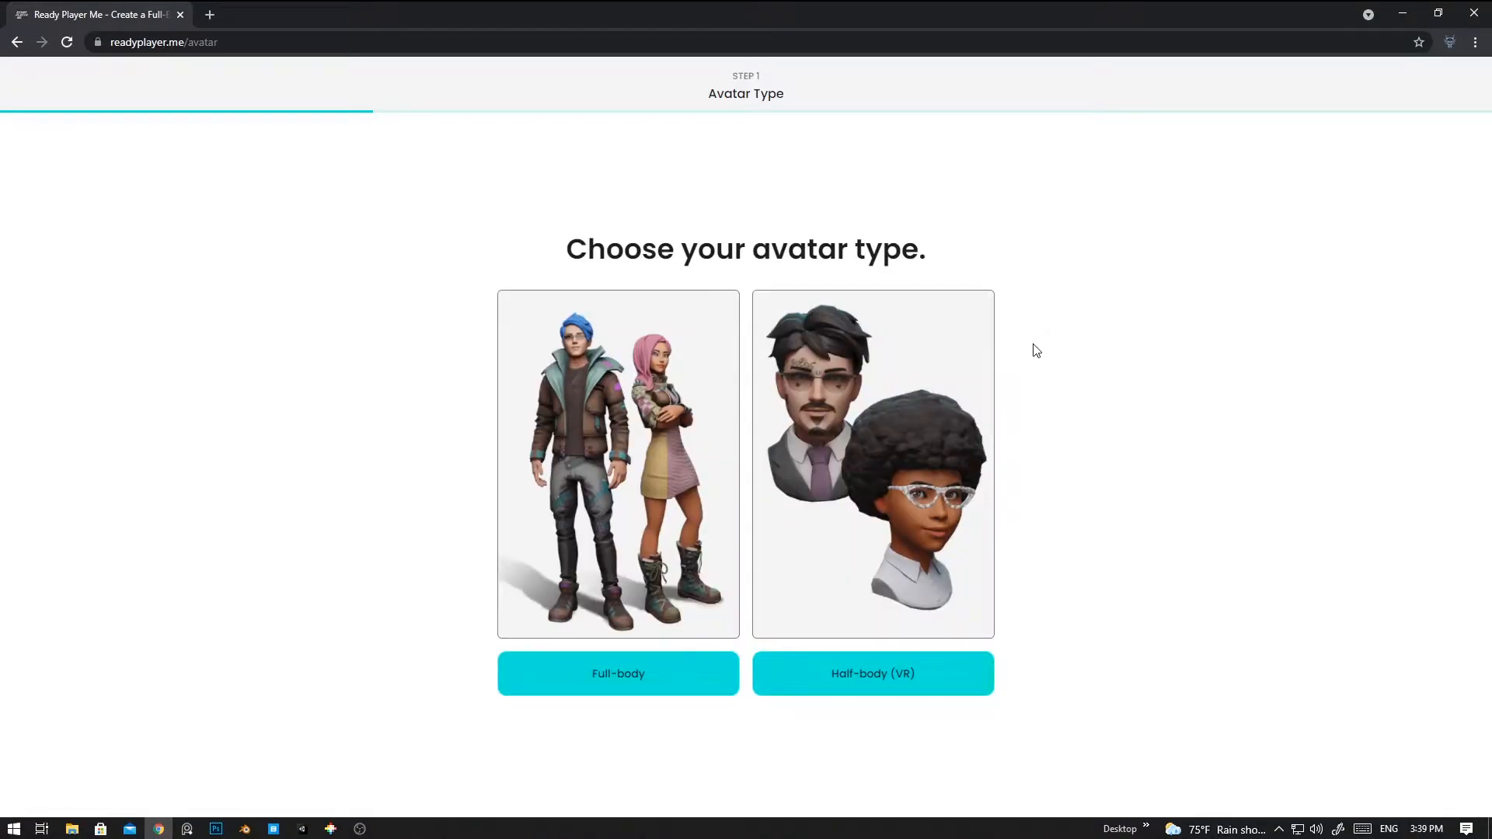
mouse_move(1015, 359)
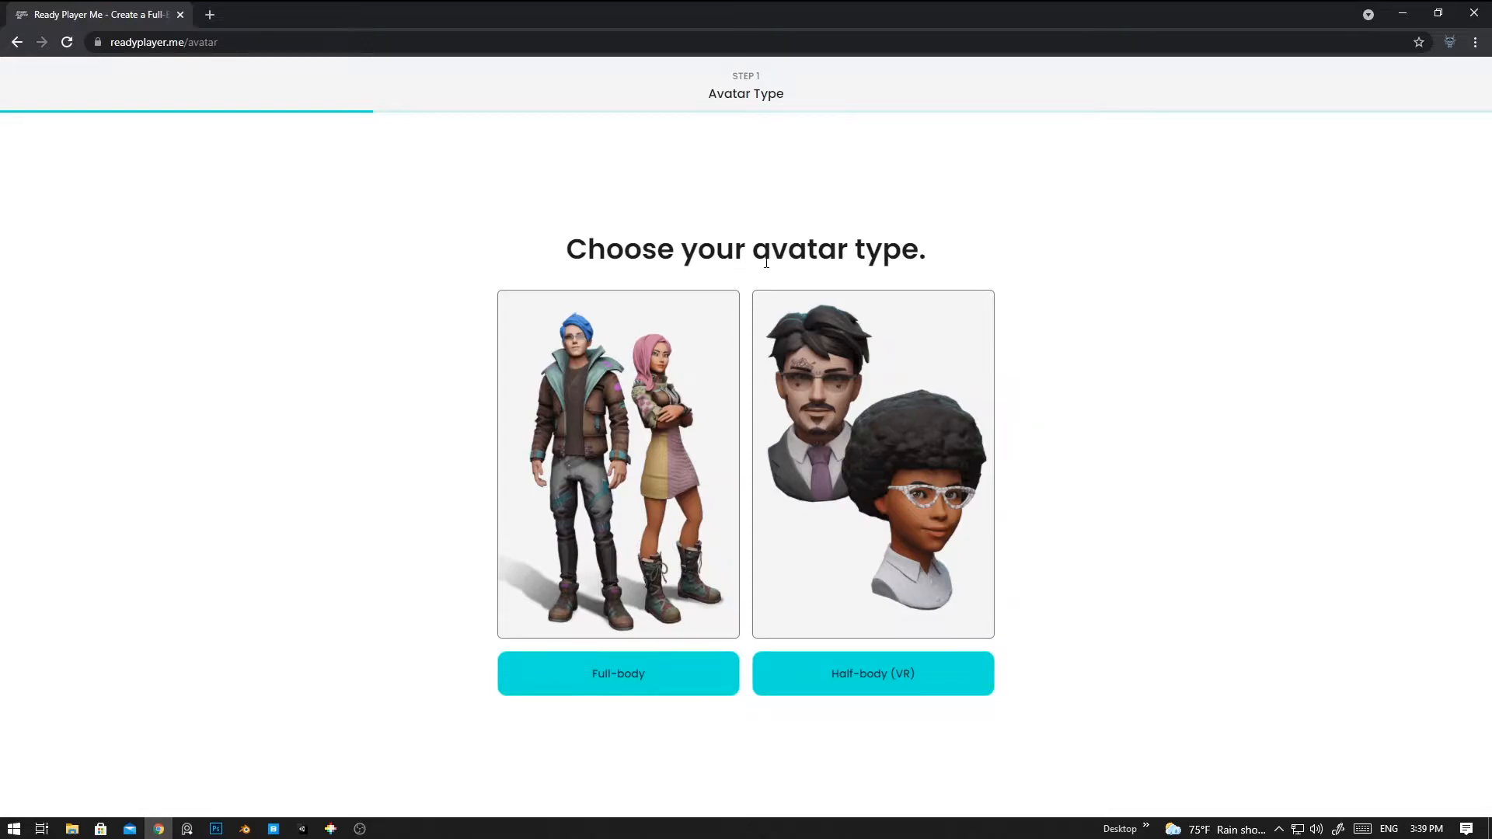
mouse_move(923, 459)
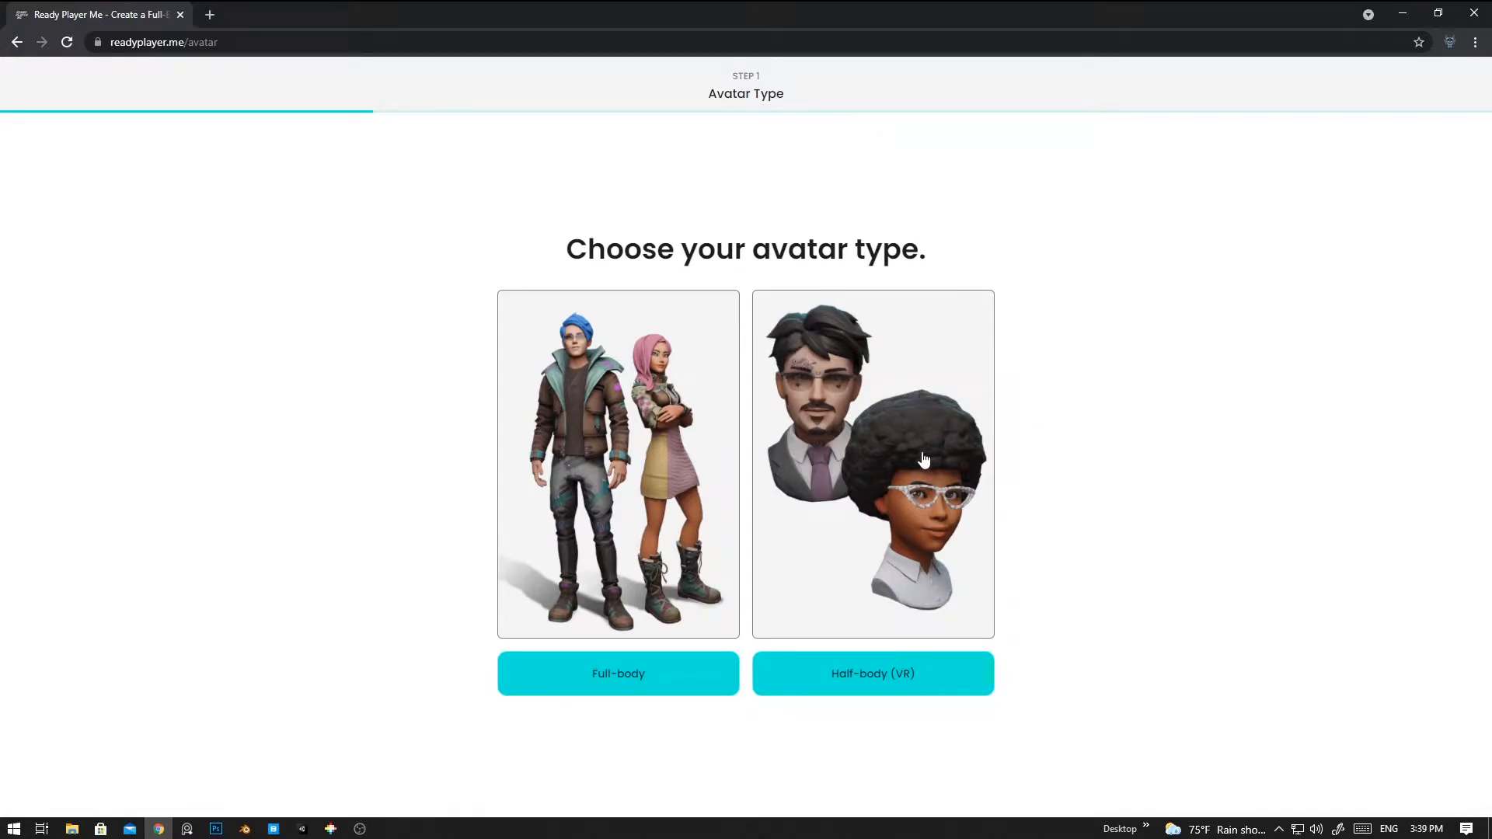
mouse_move(1042, 457)
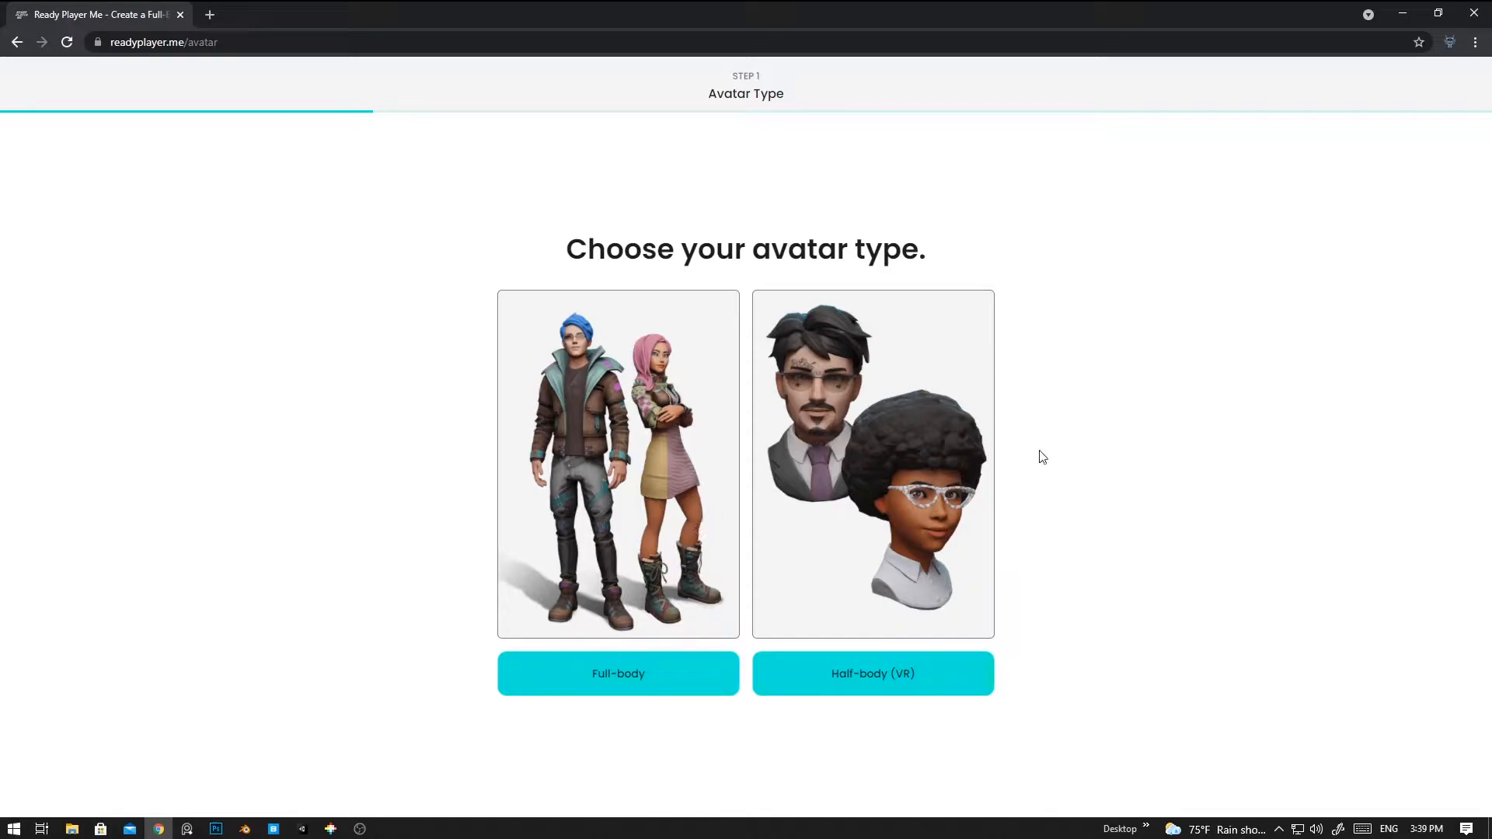
mouse_move(652, 593)
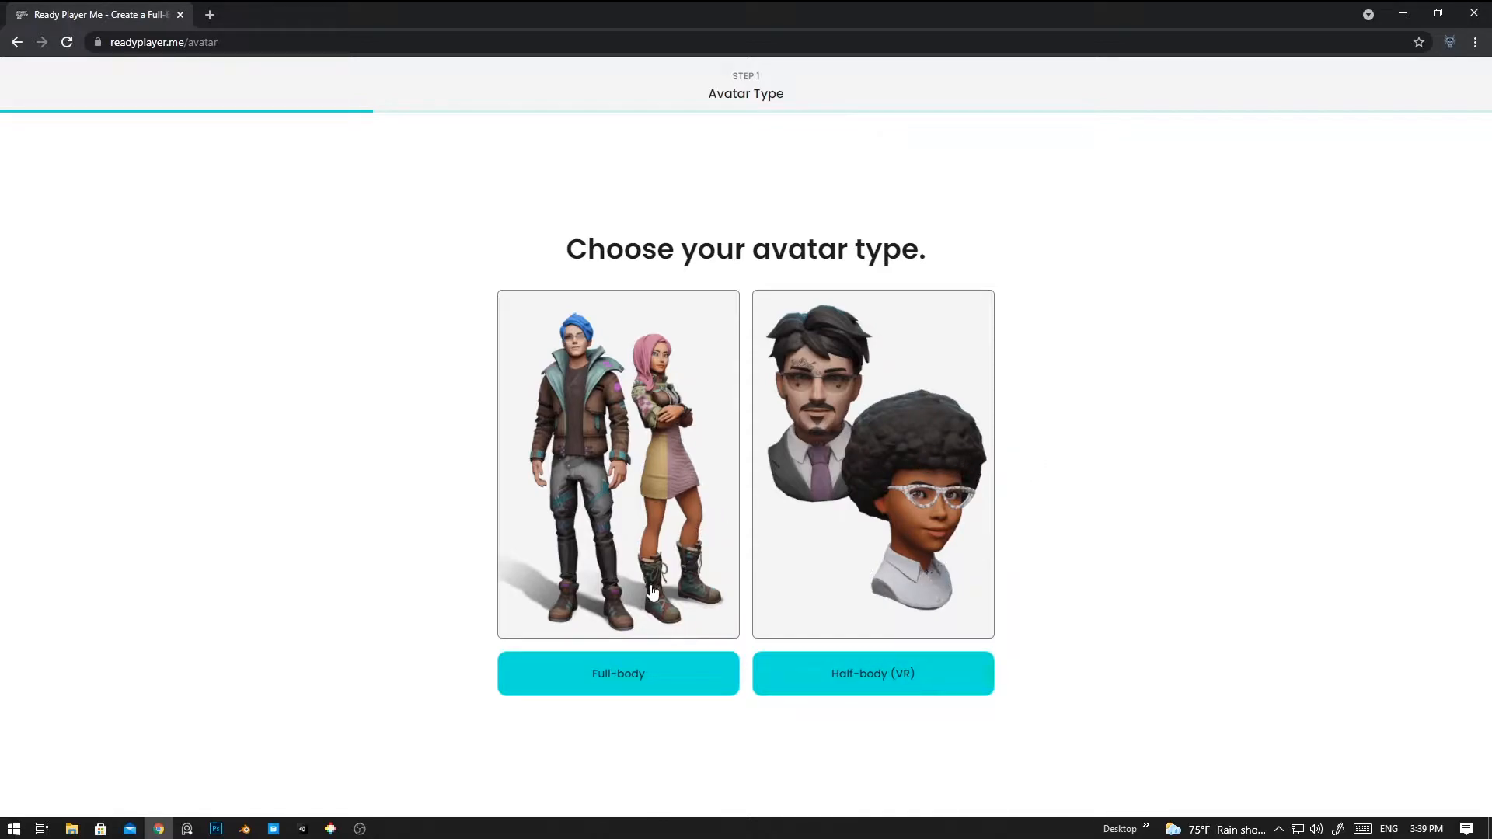
click(618, 674)
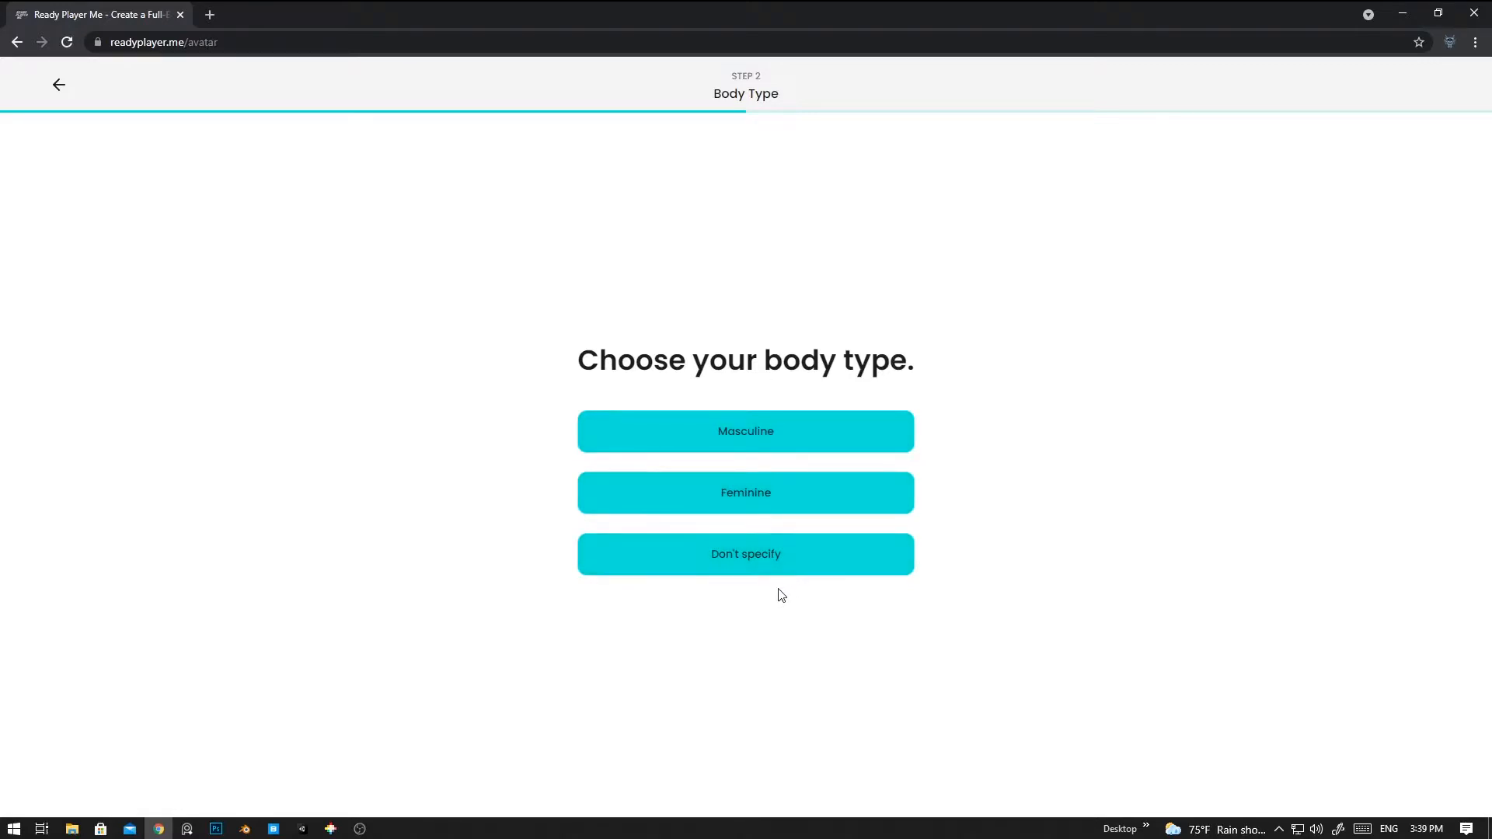
mouse_move(904, 543)
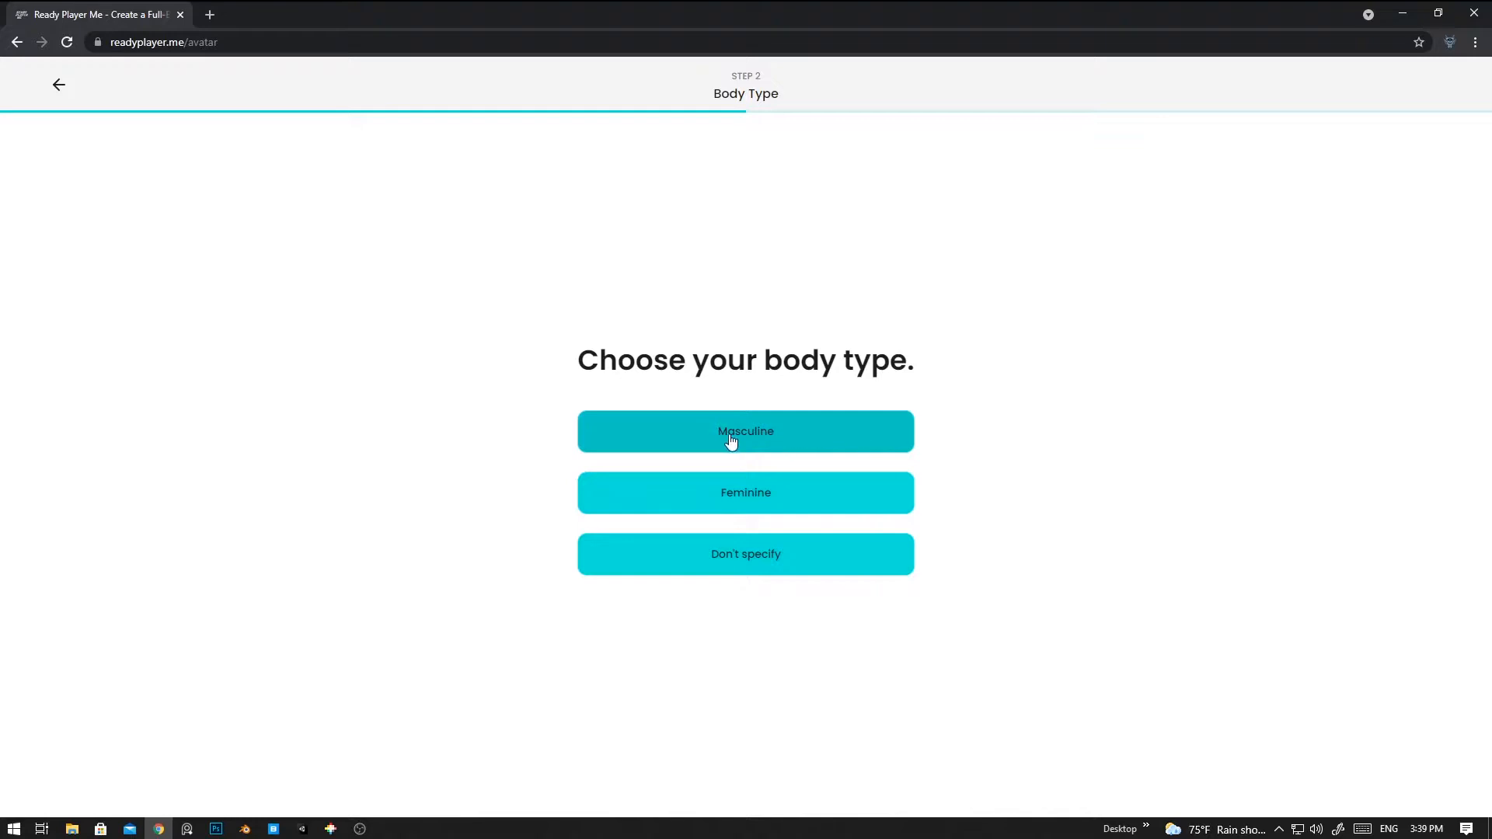
click(746, 432)
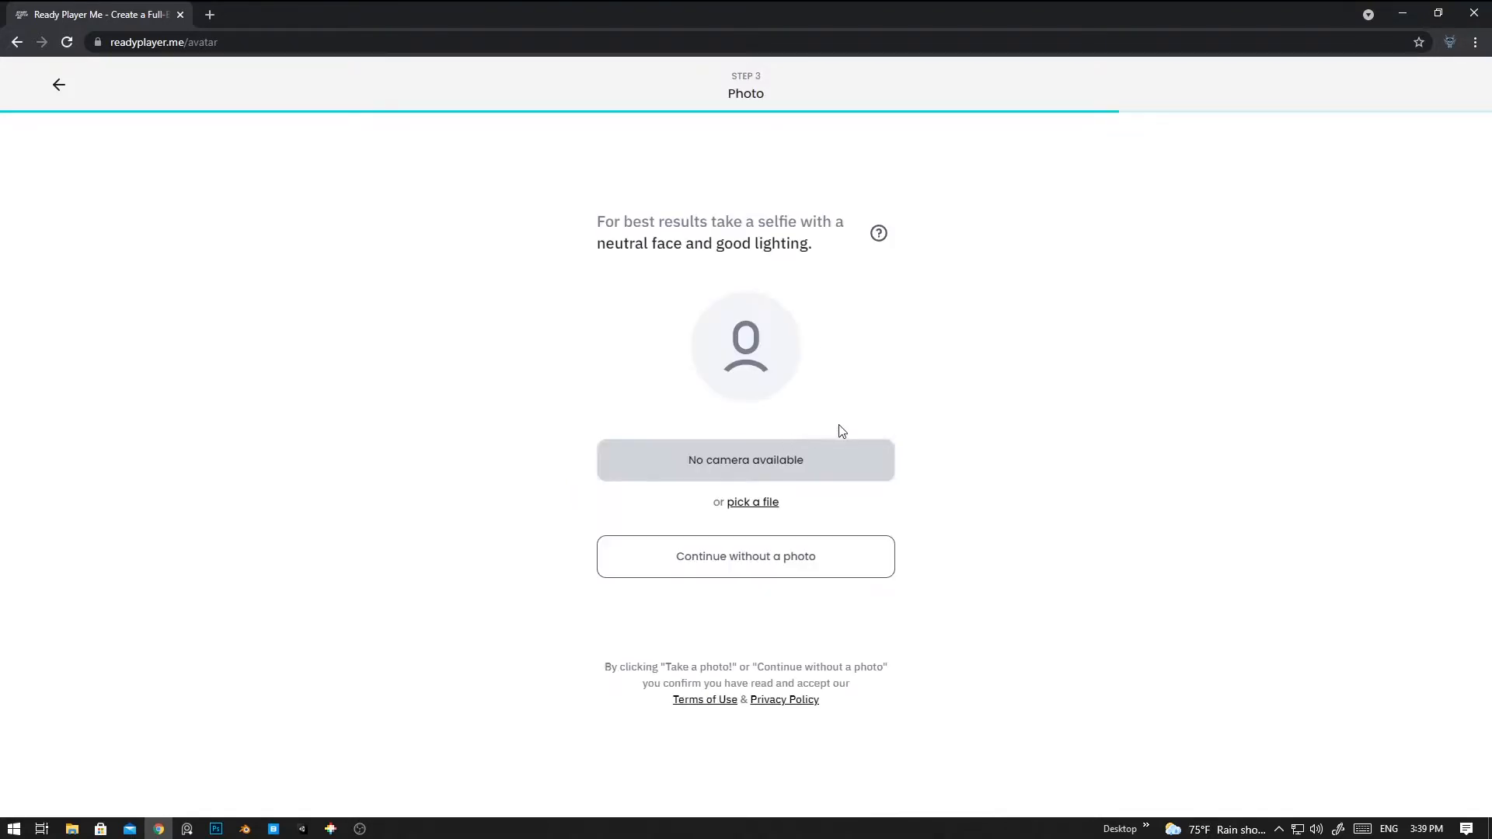
mouse_move(822, 505)
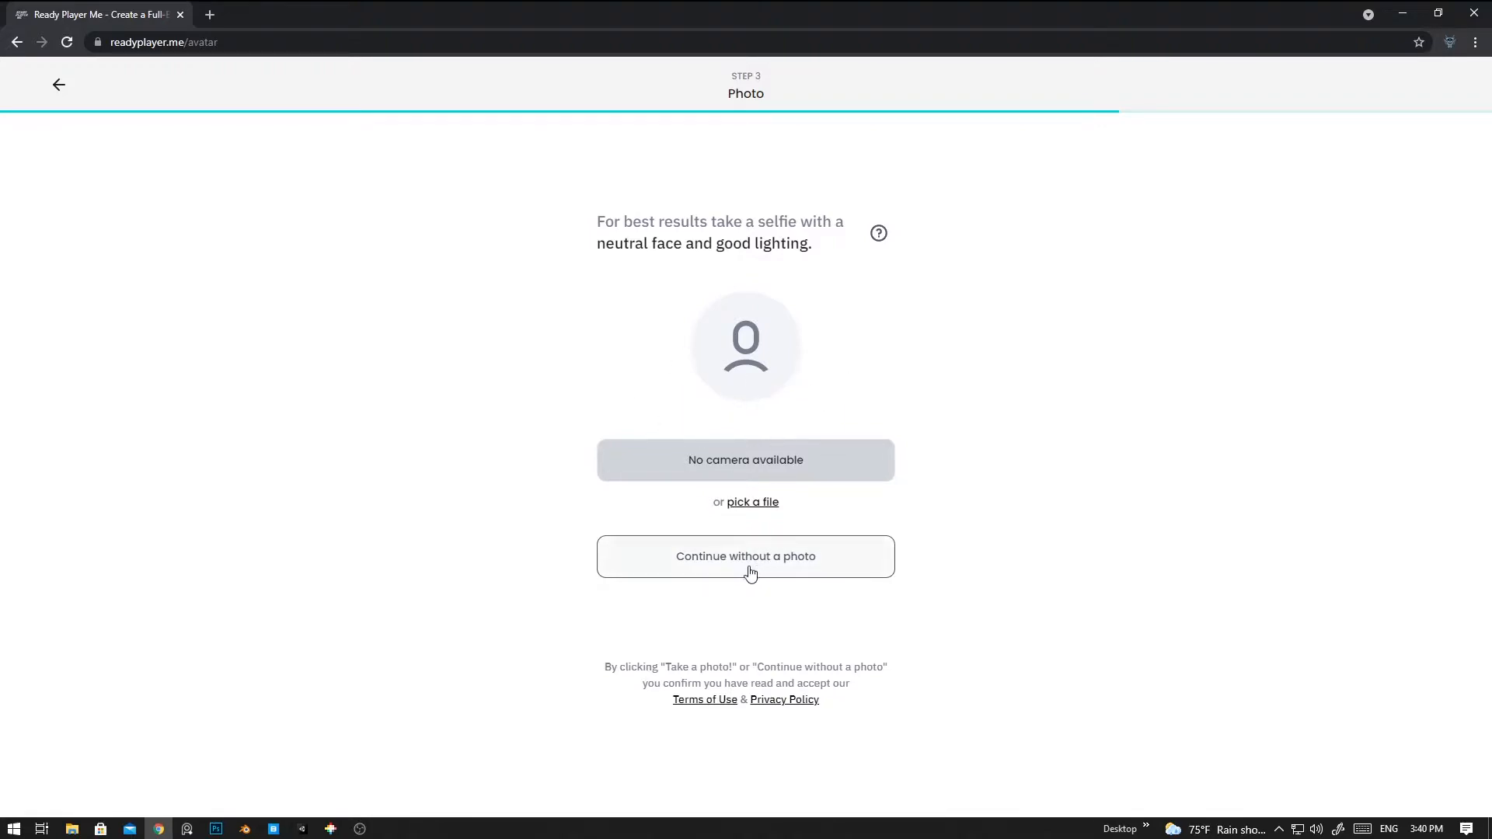
click(745, 556)
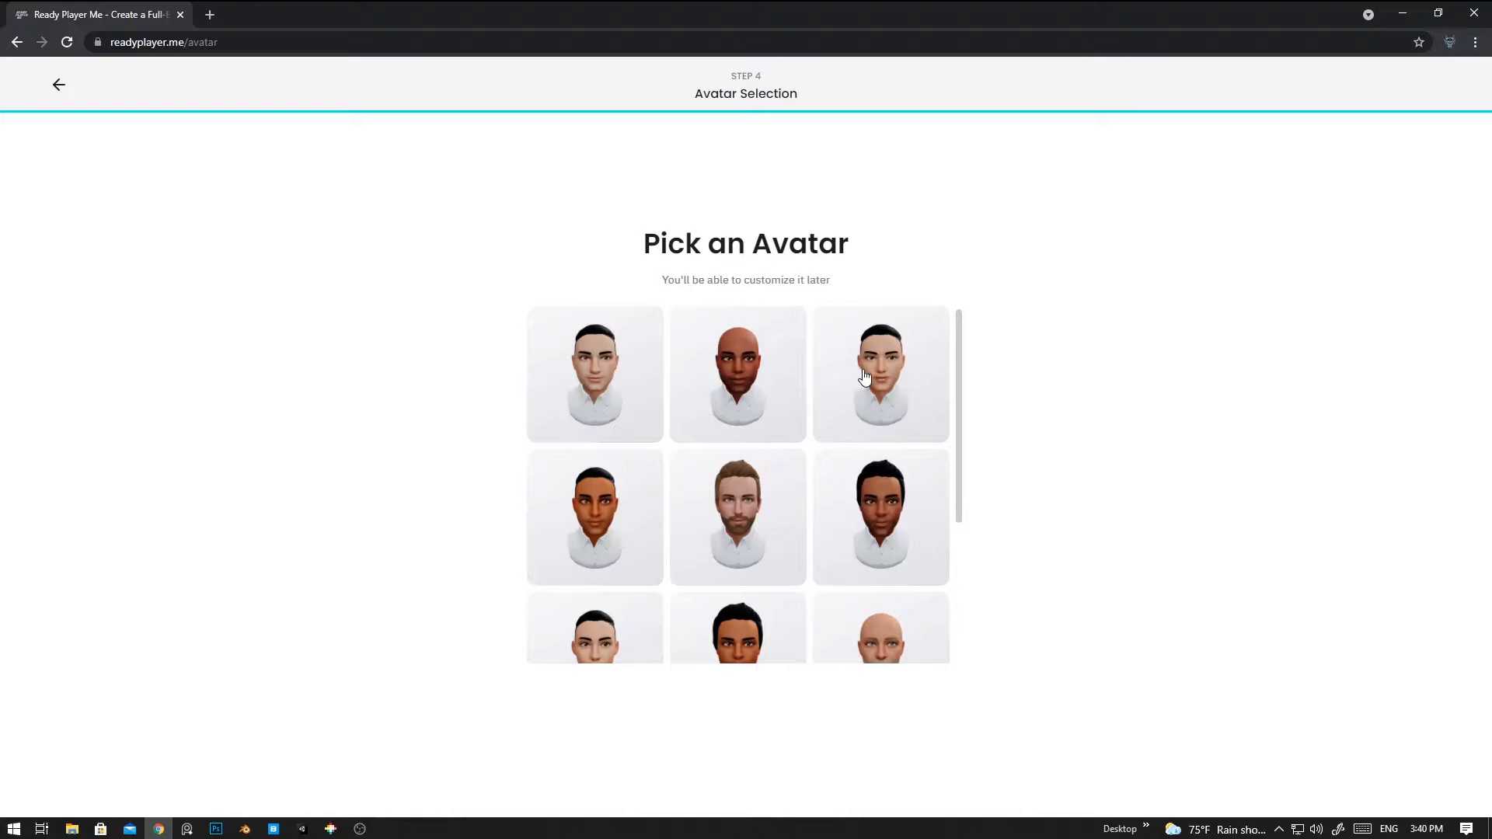
mouse_move(963, 503)
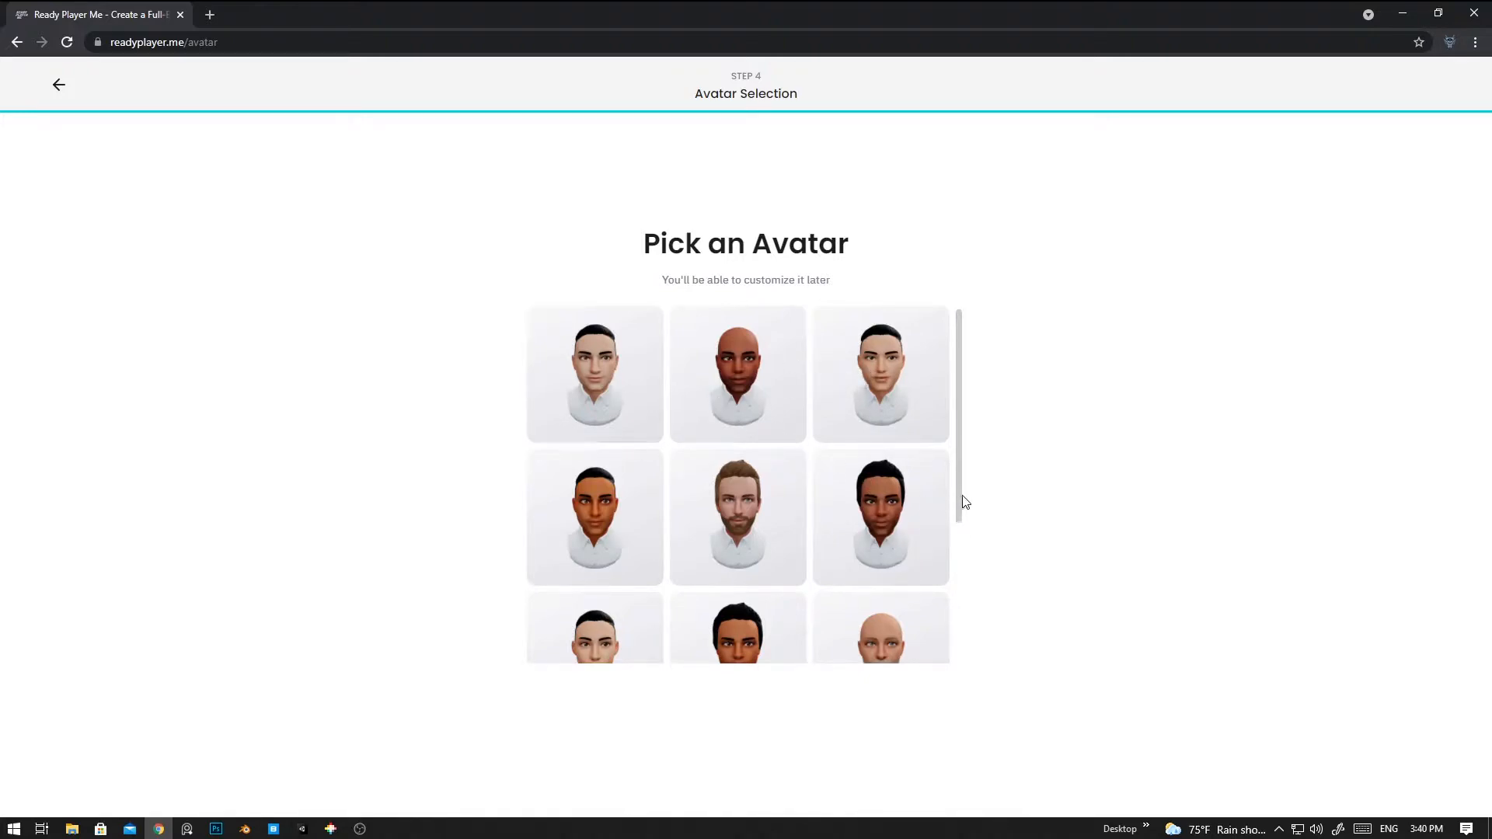
Choose the black-haired preset avatar from the grid and confirm it as the starting point.
scroll(down, 3)
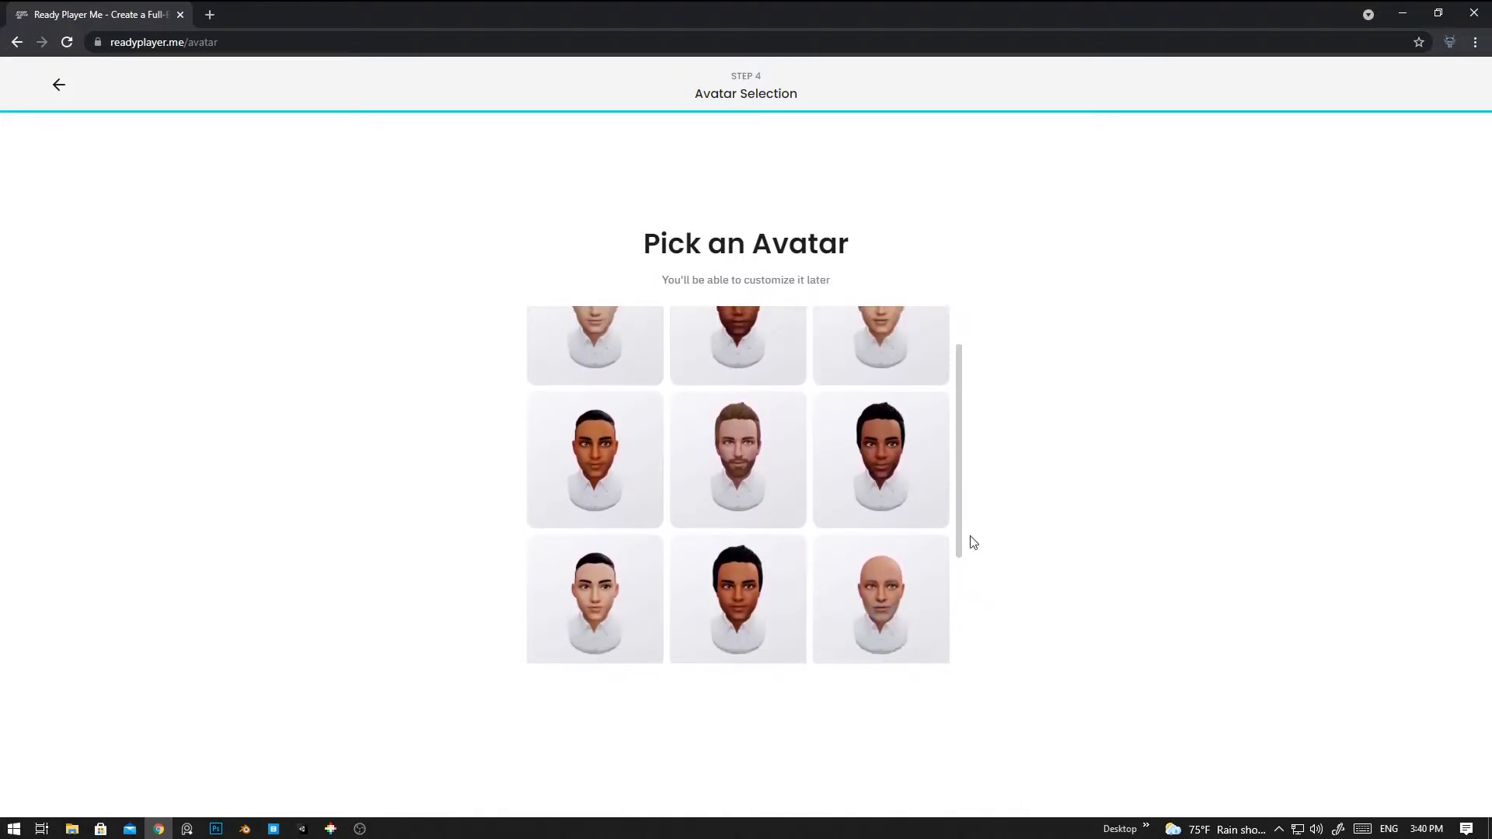
scroll(down, 3)
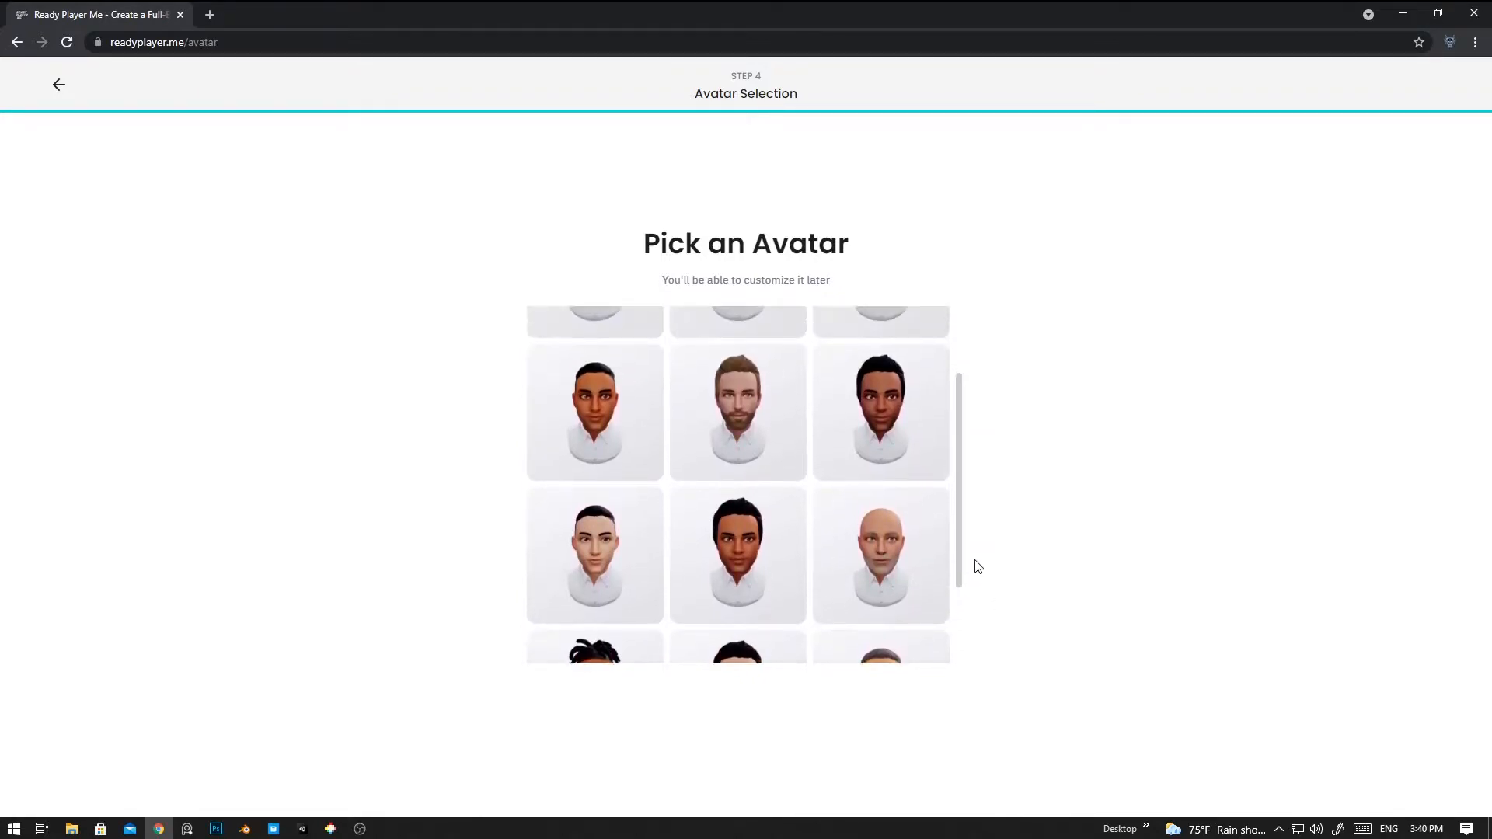
click(879, 483)
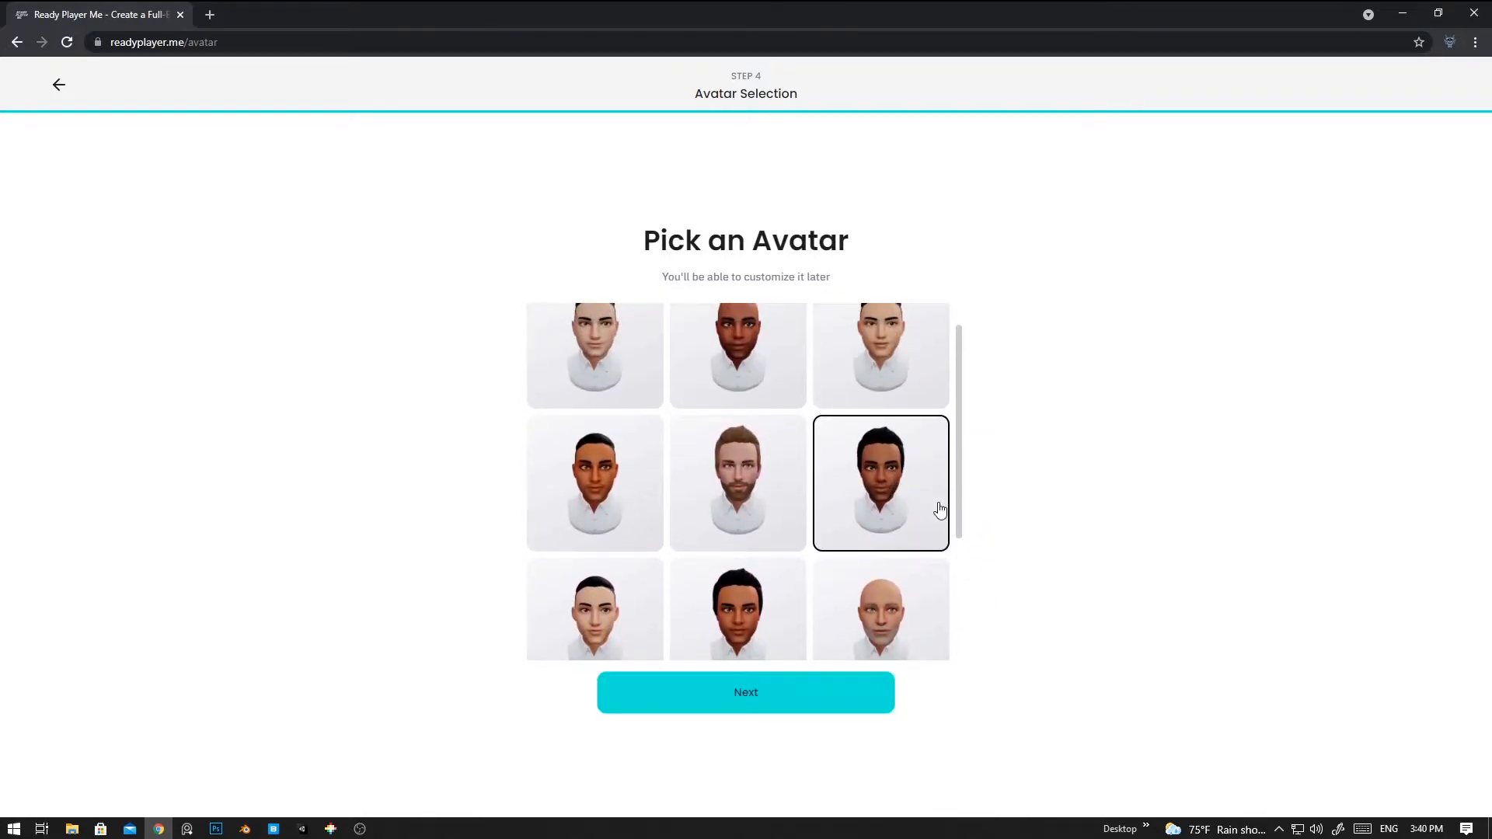
click(746, 691)
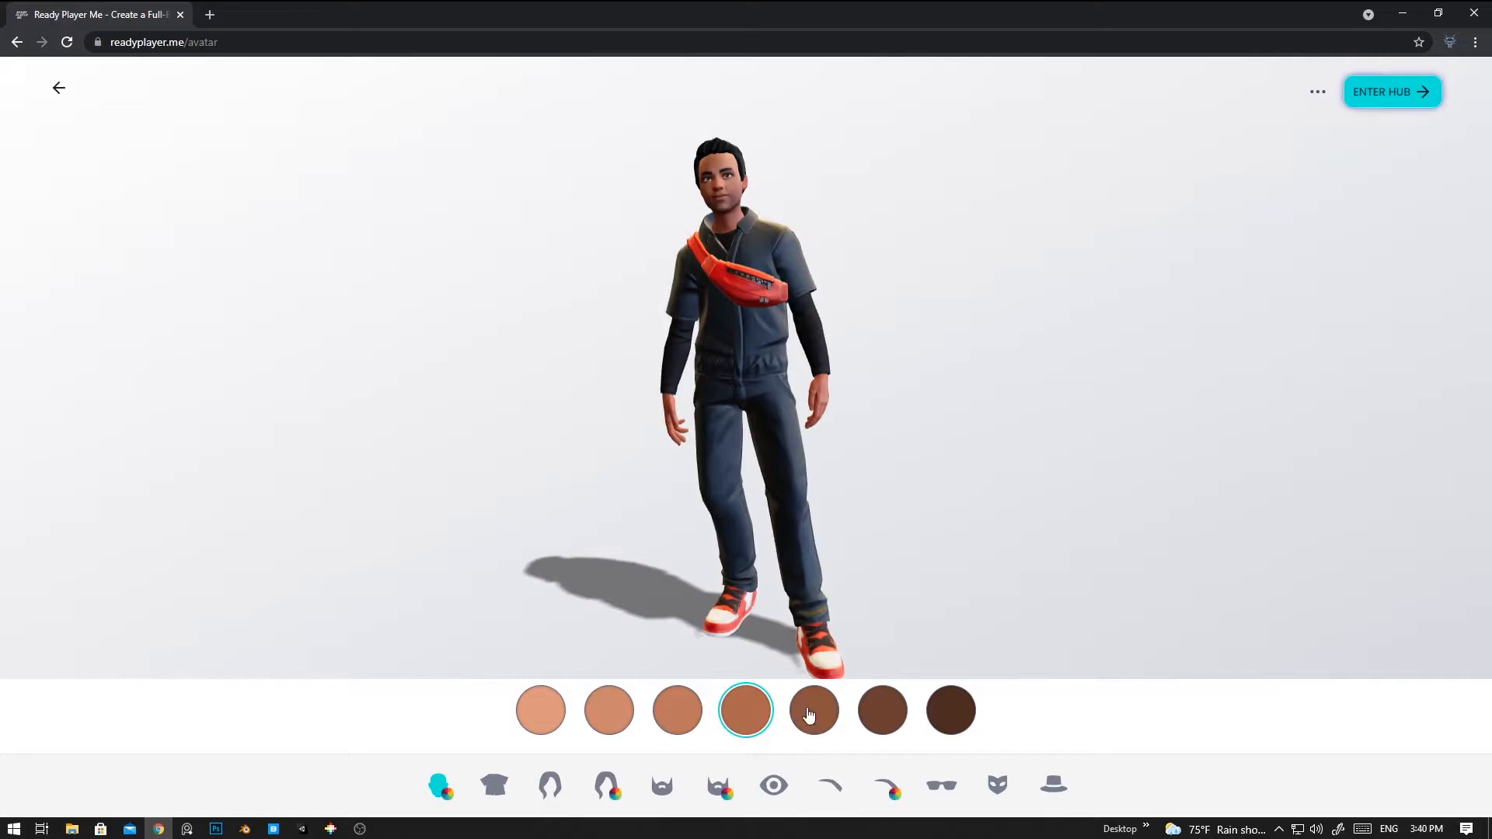
Try a darker skin swatch, then settle on a lighter tone, the second swatch from the left.
click(814, 709)
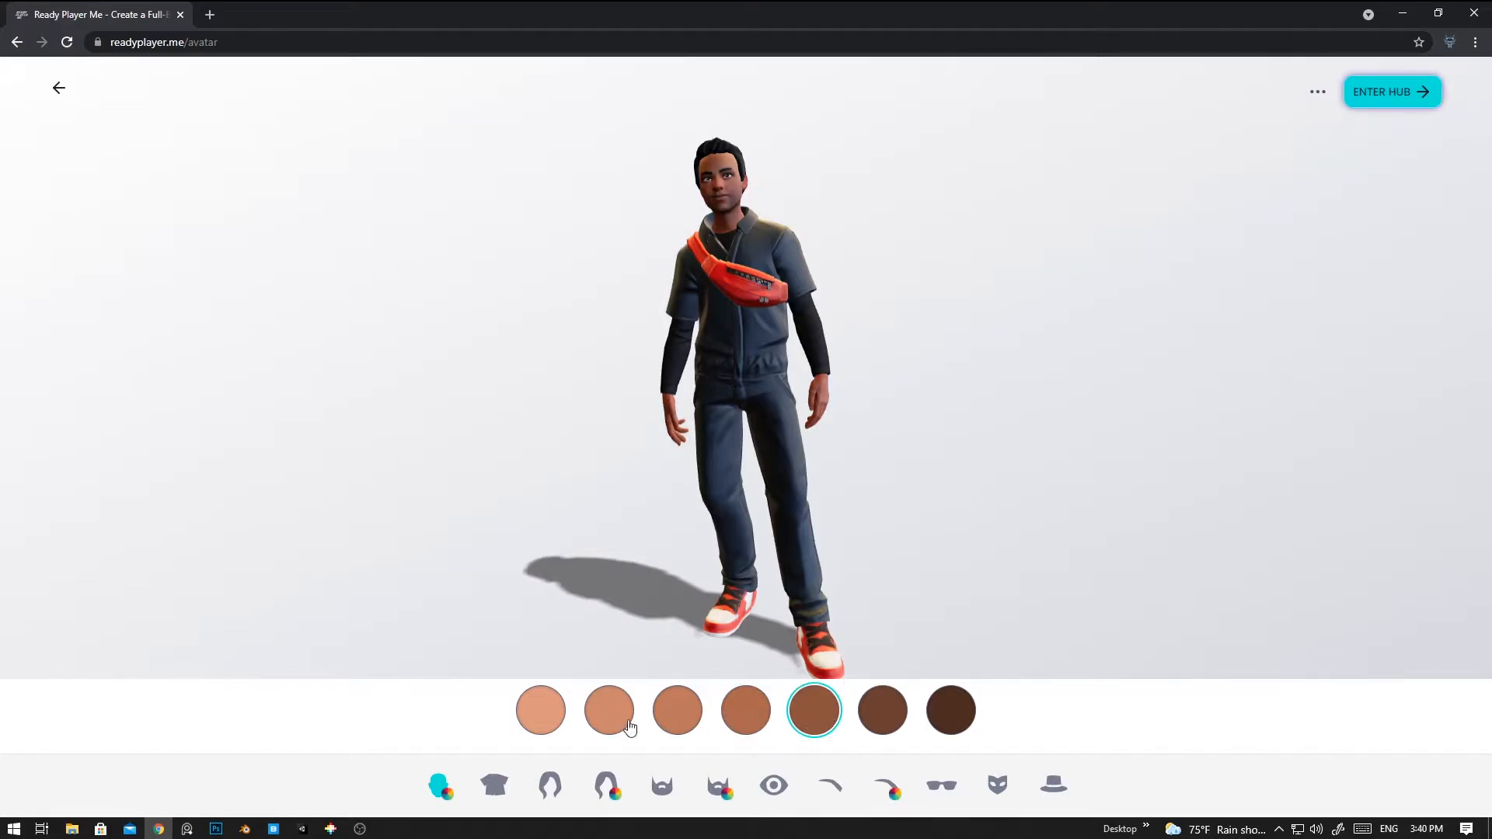
click(608, 710)
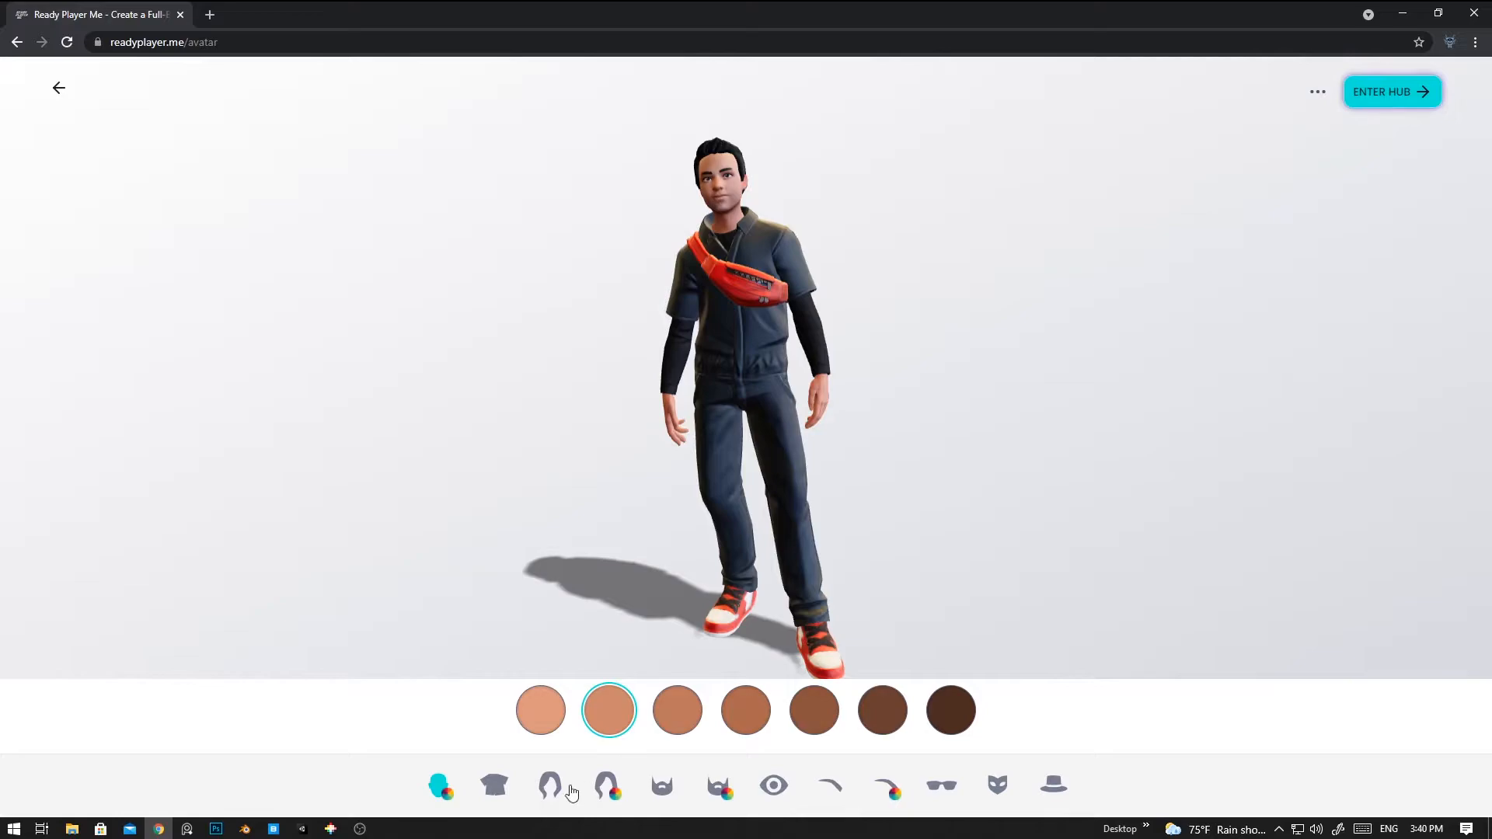
click(494, 786)
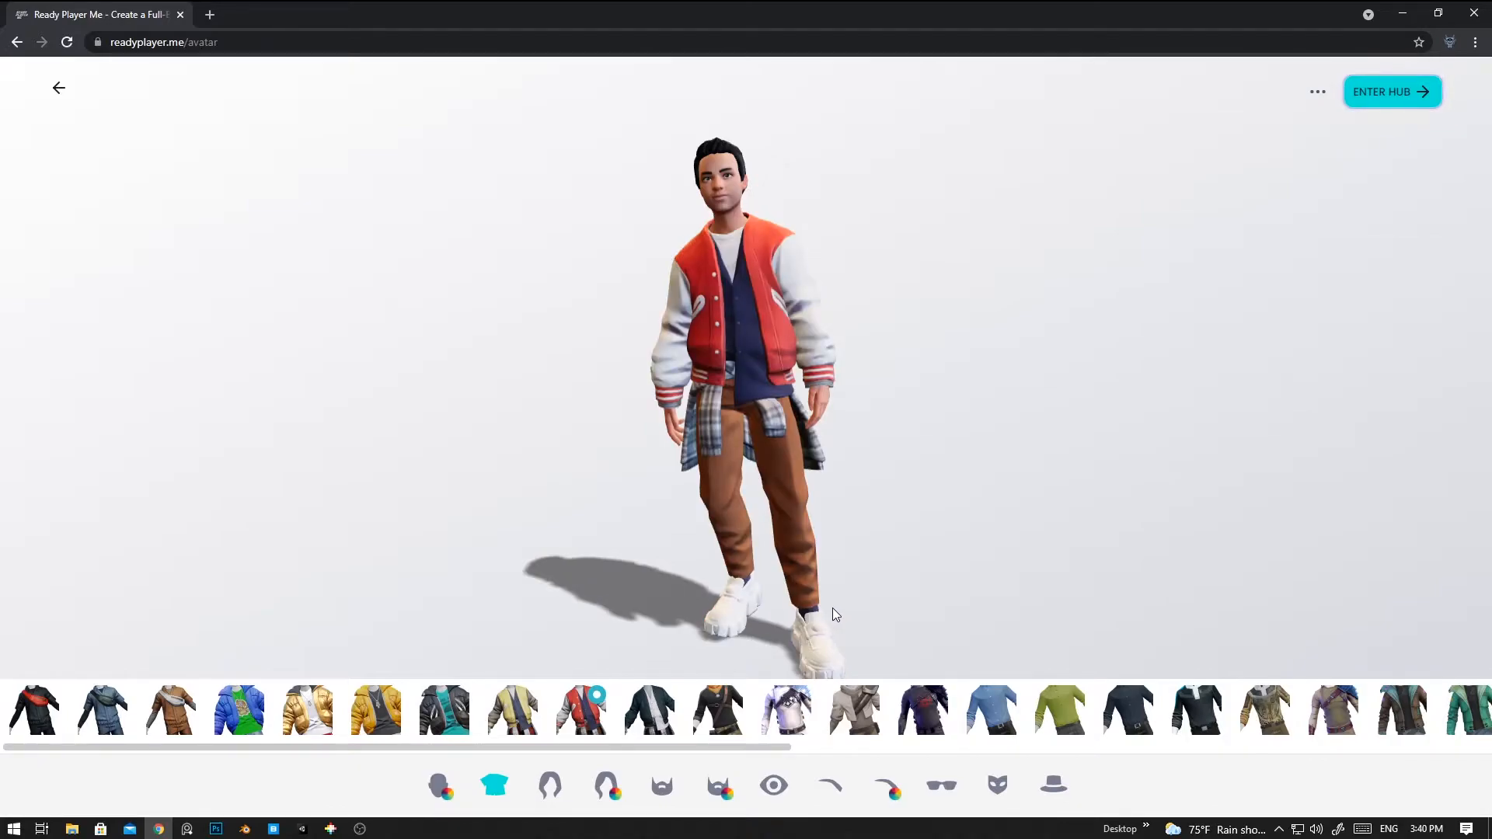
mouse_move(550, 786)
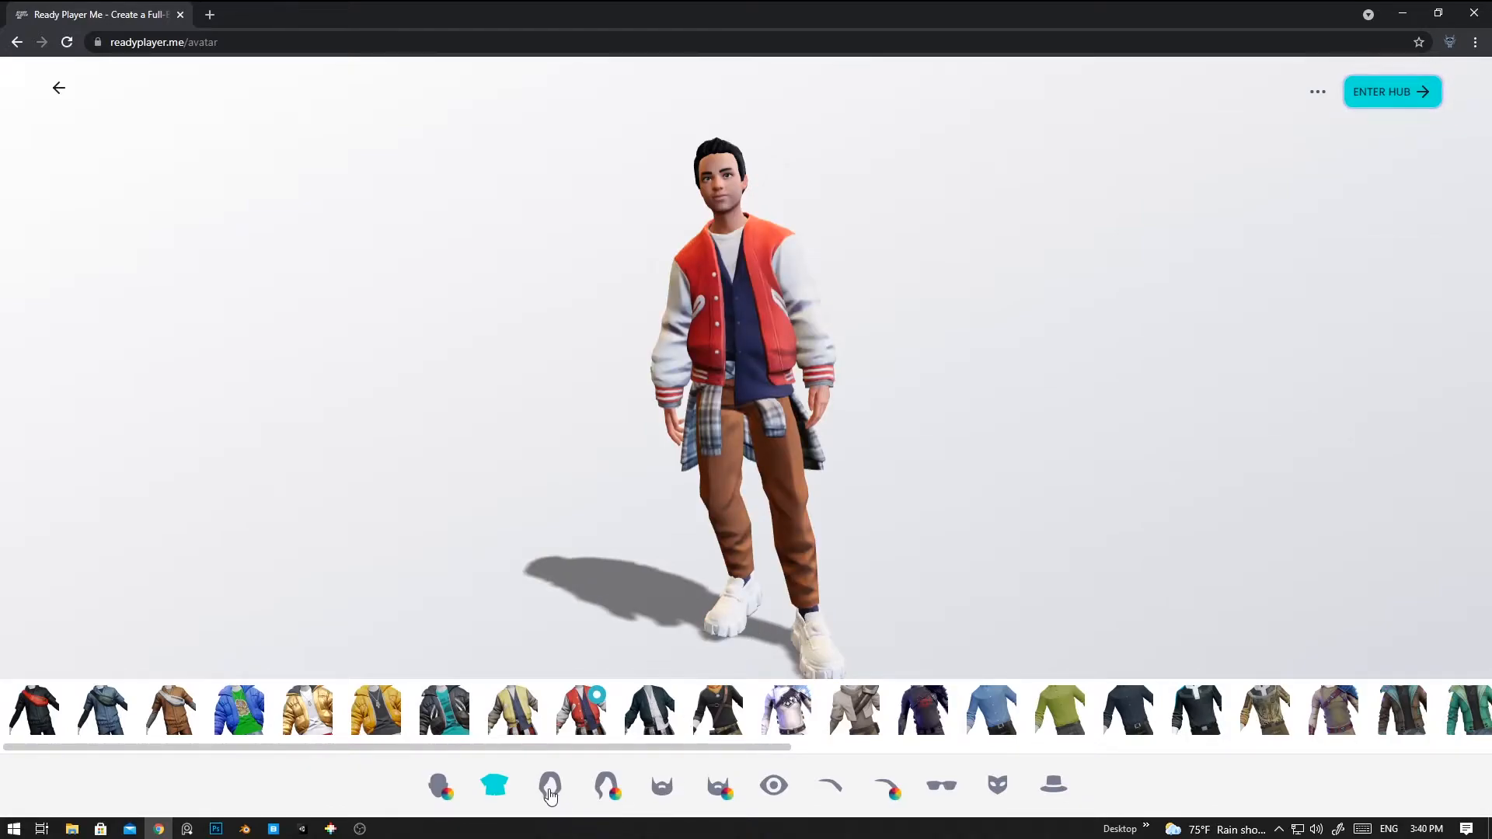
Give the avatar short cropped hair and, after trying a light colour, make it brown.
click(550, 785)
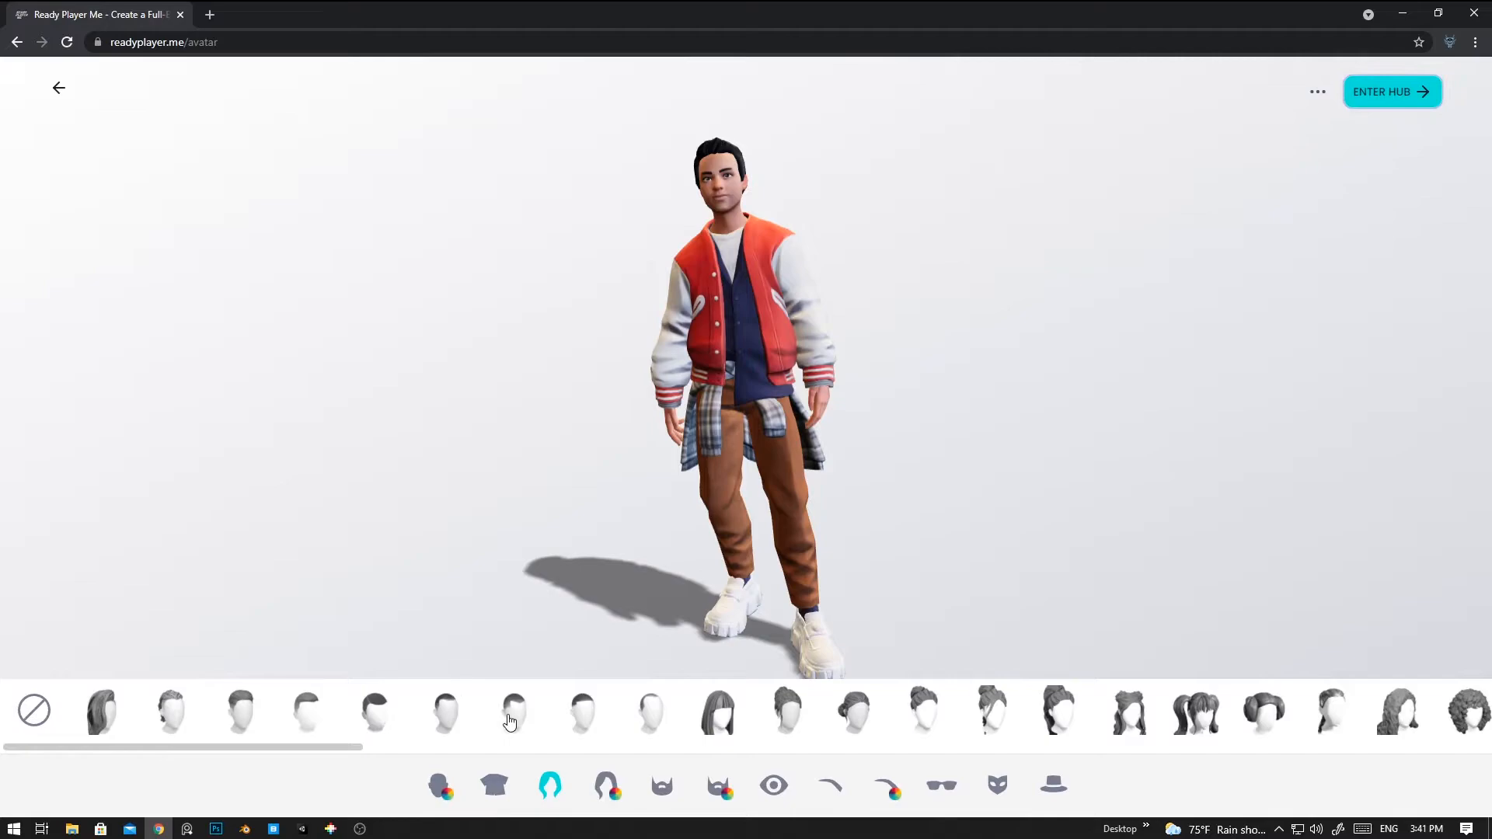
click(517, 712)
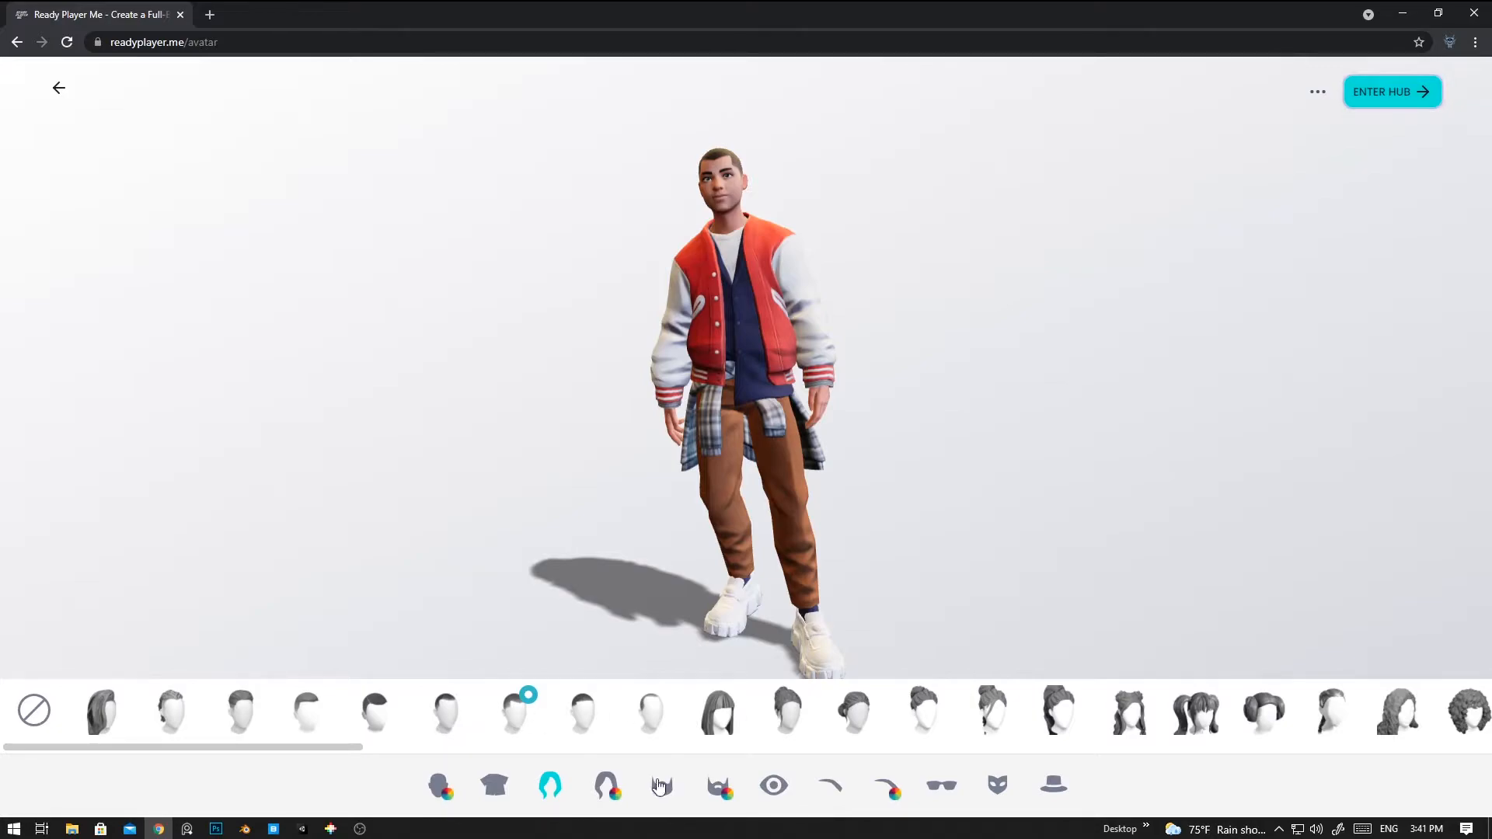
click(607, 785)
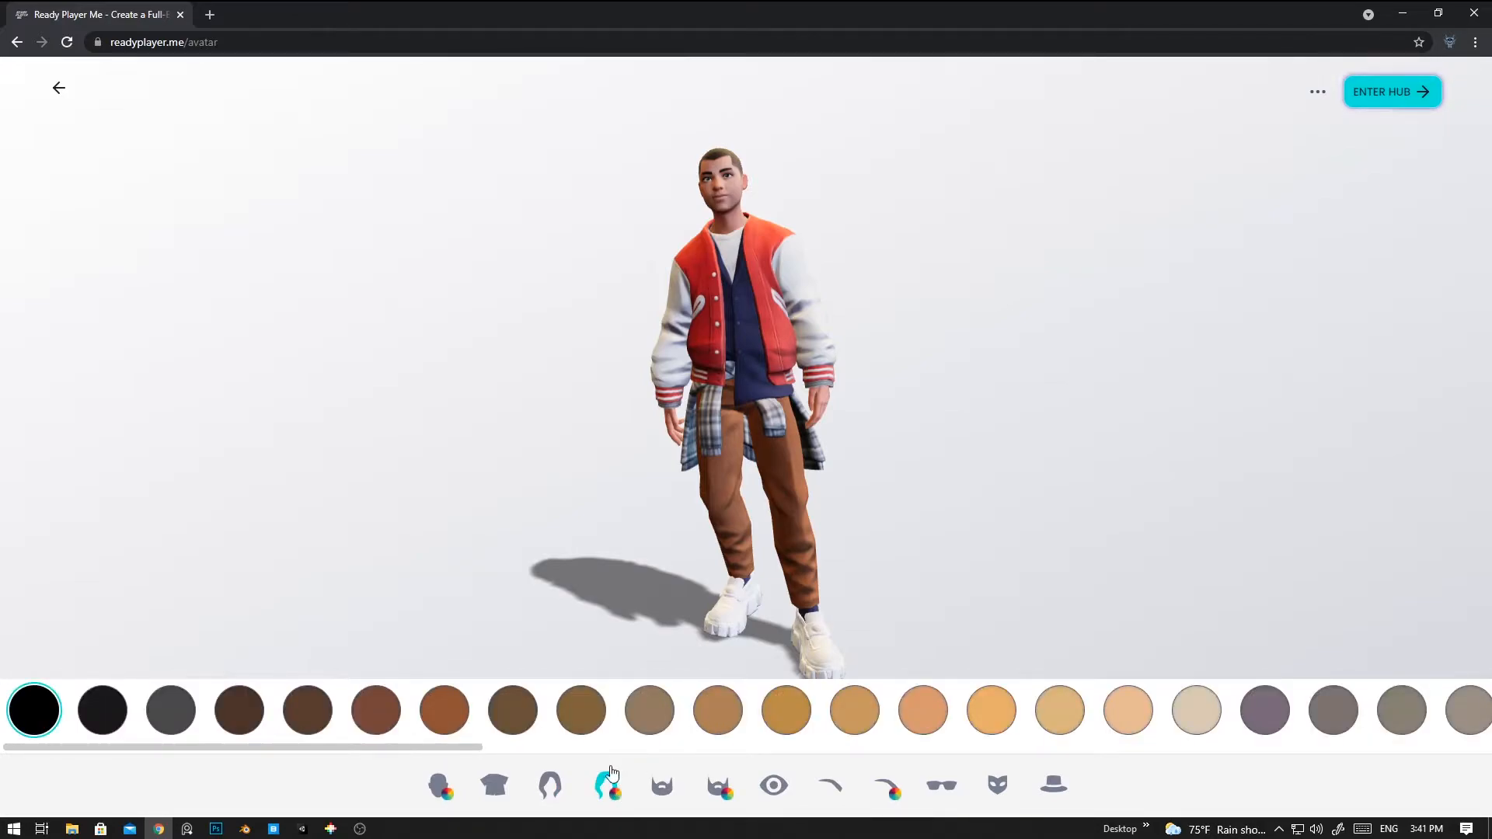
click(923, 710)
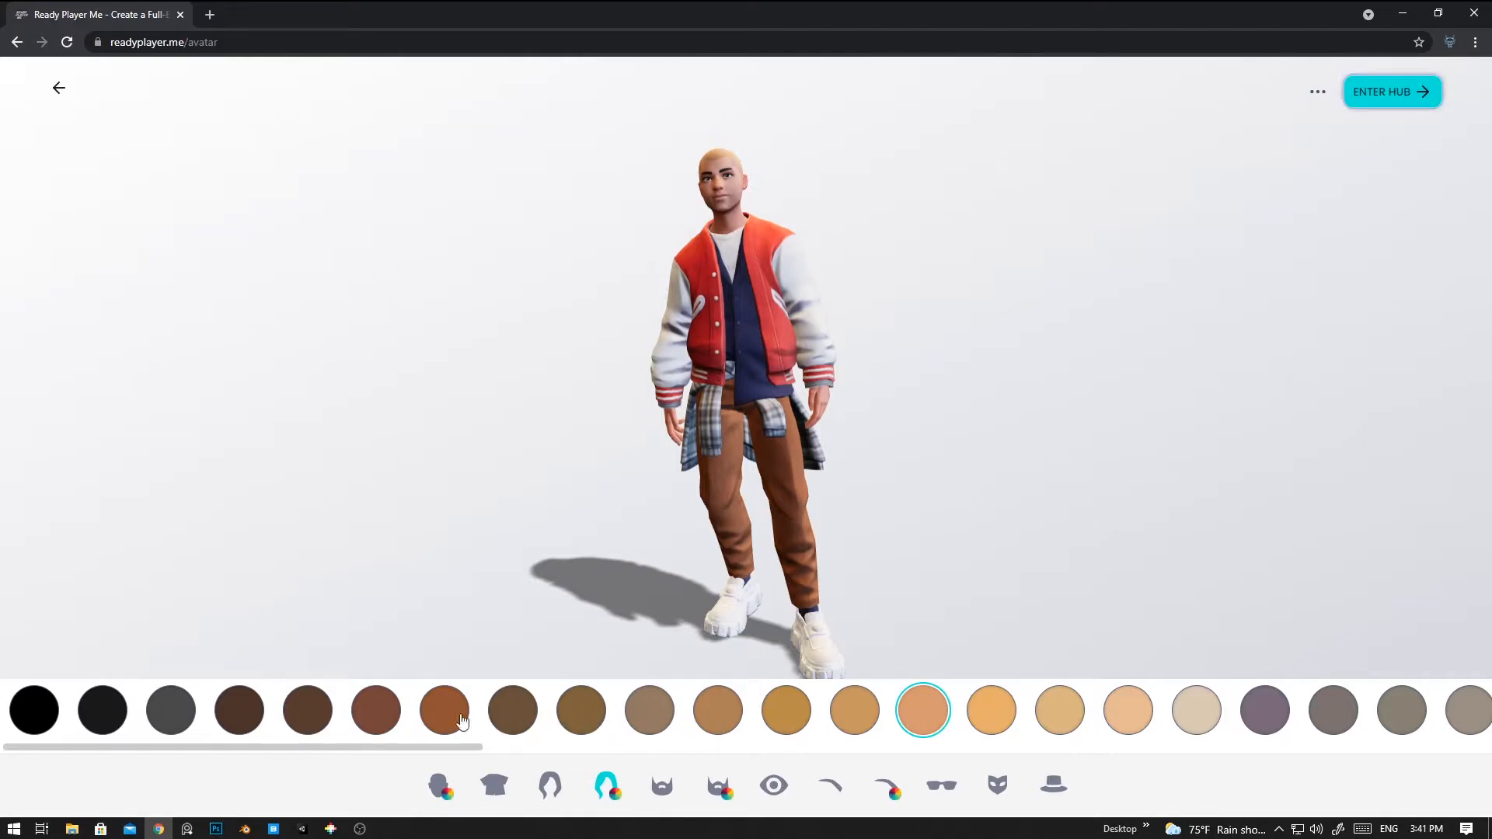
click(170, 709)
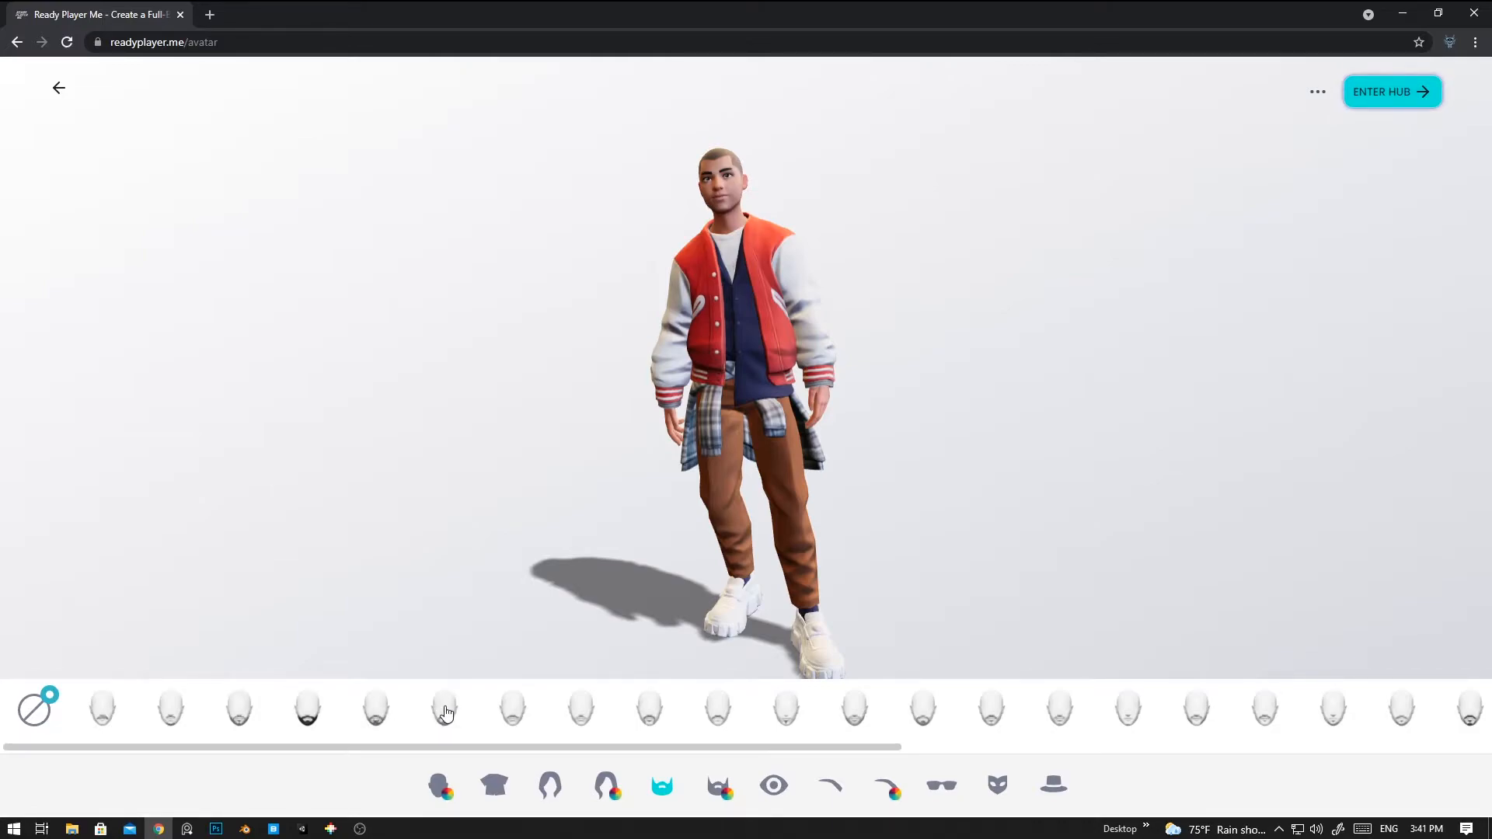
Add a short beard, then switch to the fuller dark beard style.
click(445, 708)
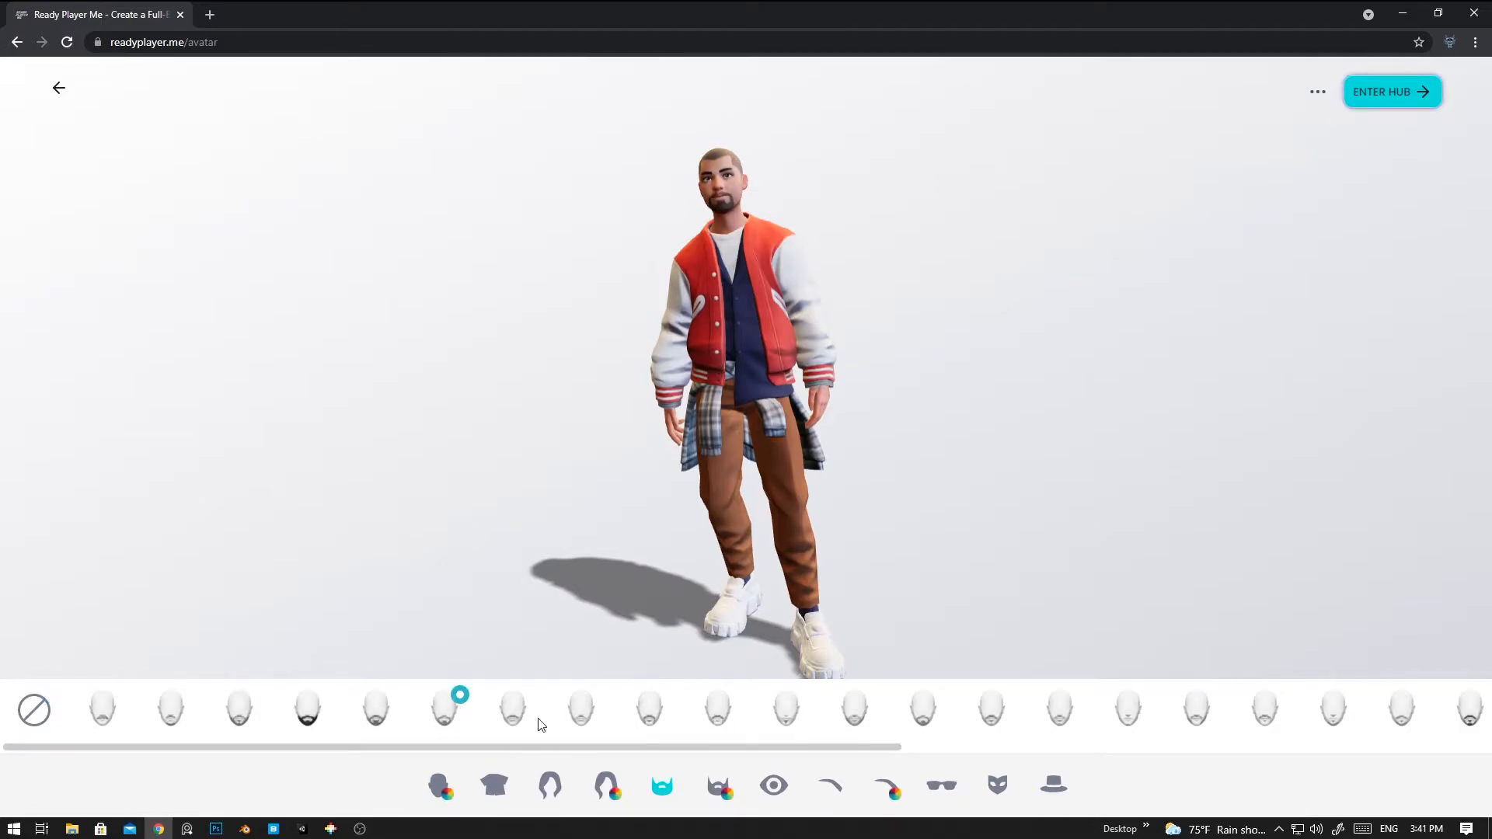
click(376, 709)
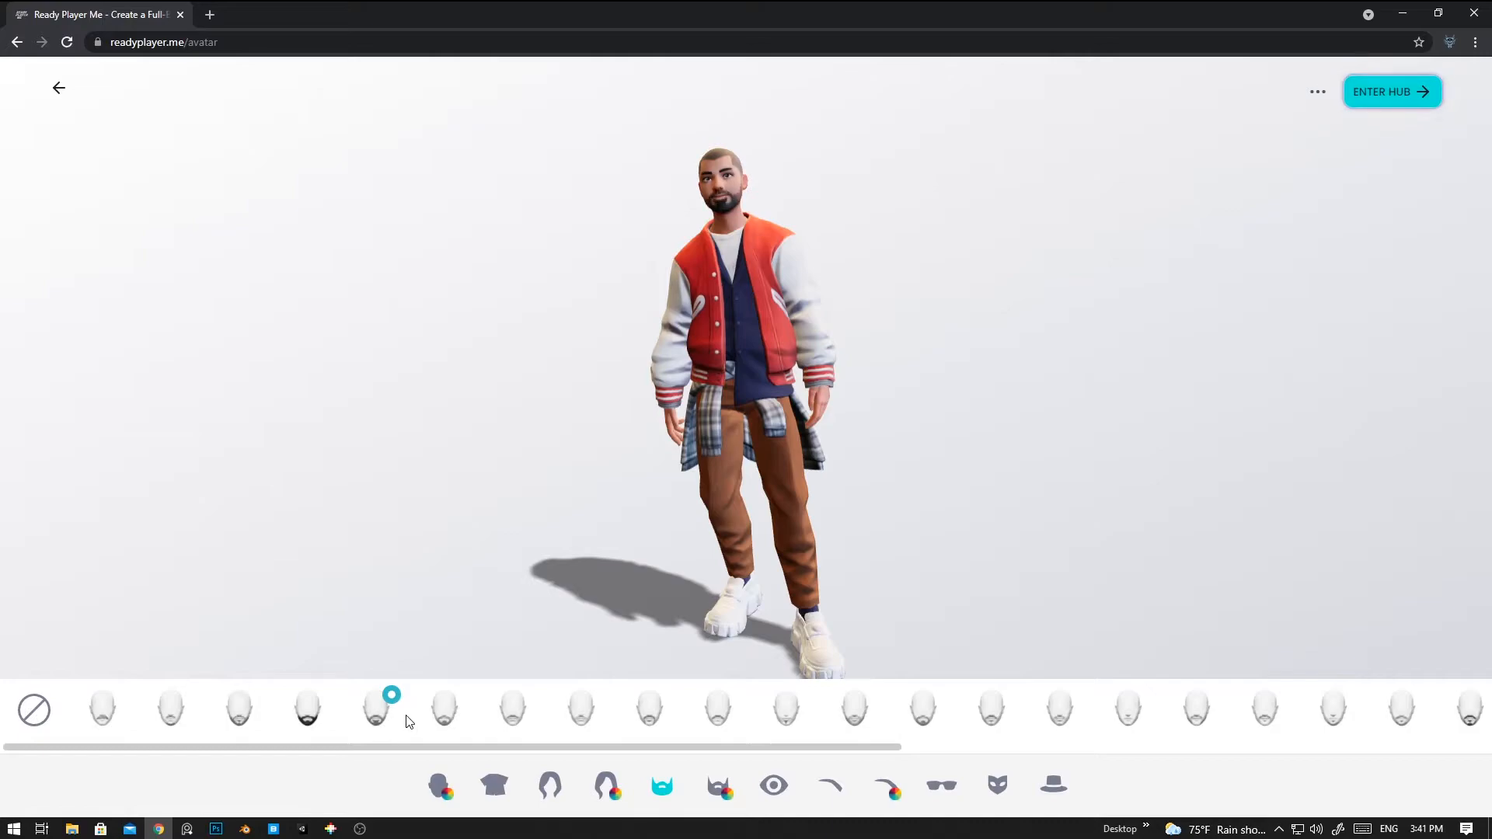
mouse_move(760, 599)
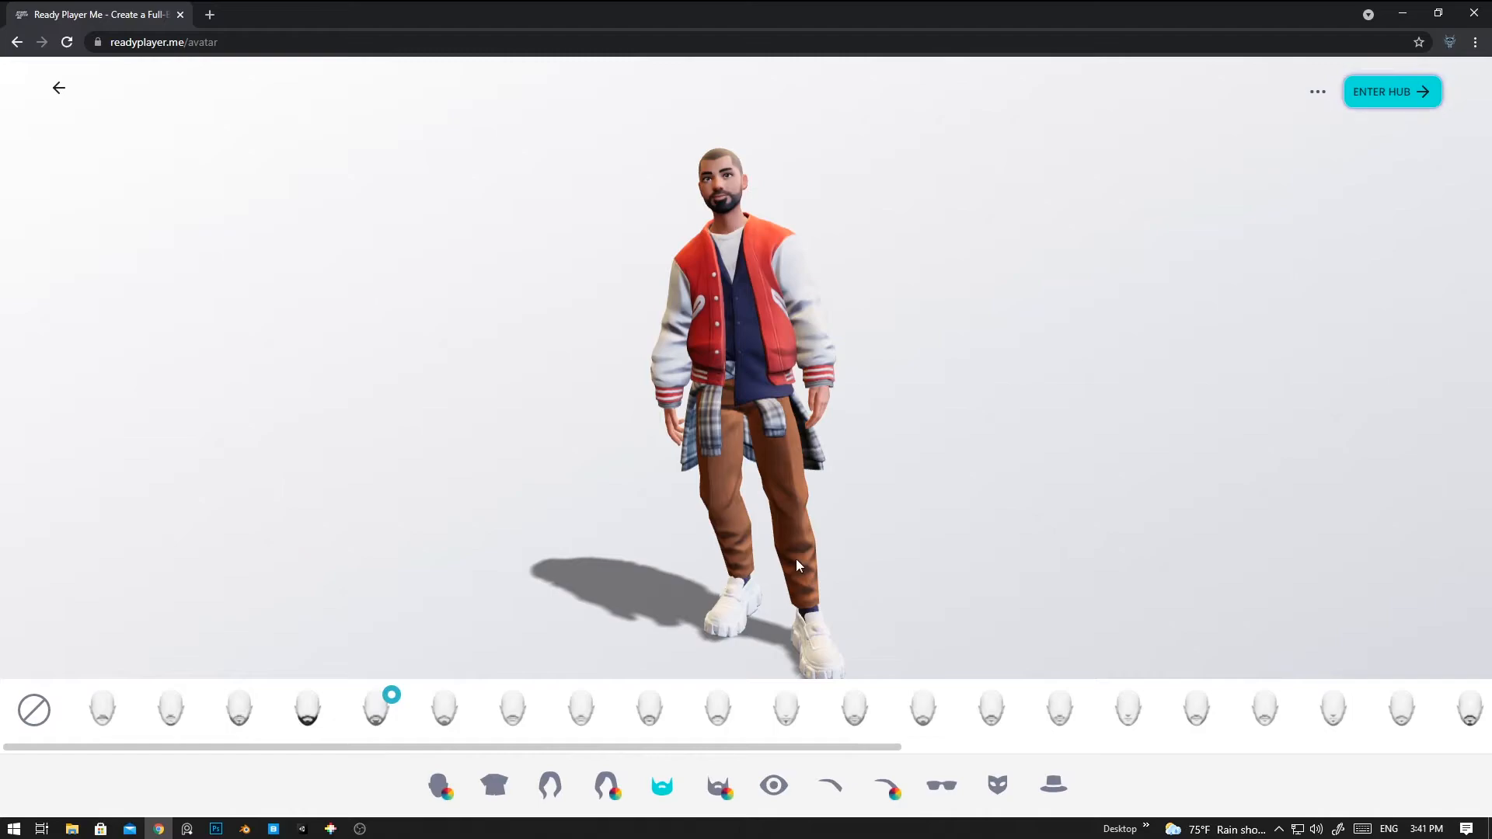
mouse_move(876, 531)
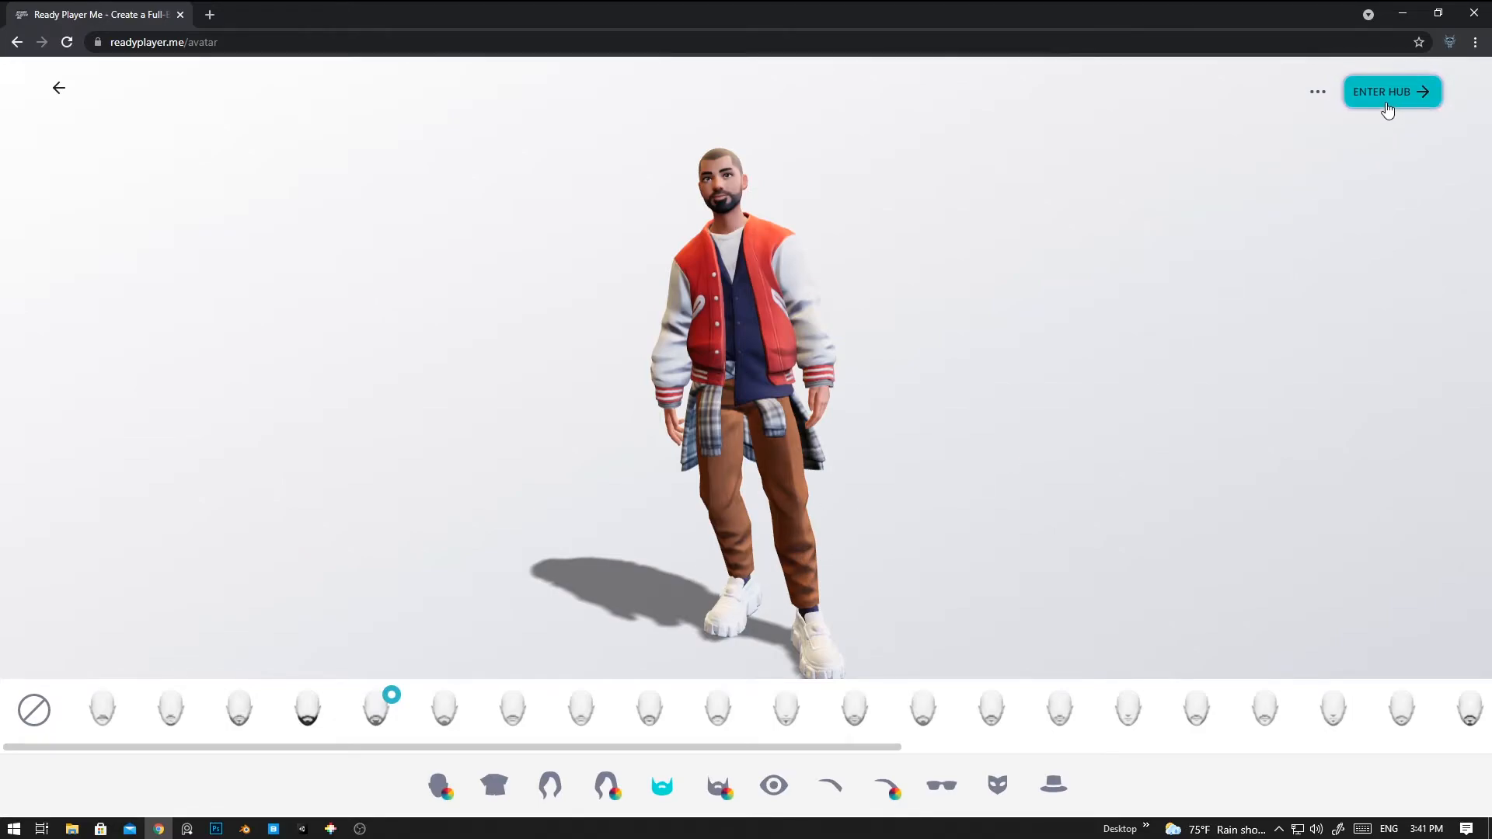
Enter the hub, find the avatar under My Avatars and download it as a .glb file.
click(1391, 92)
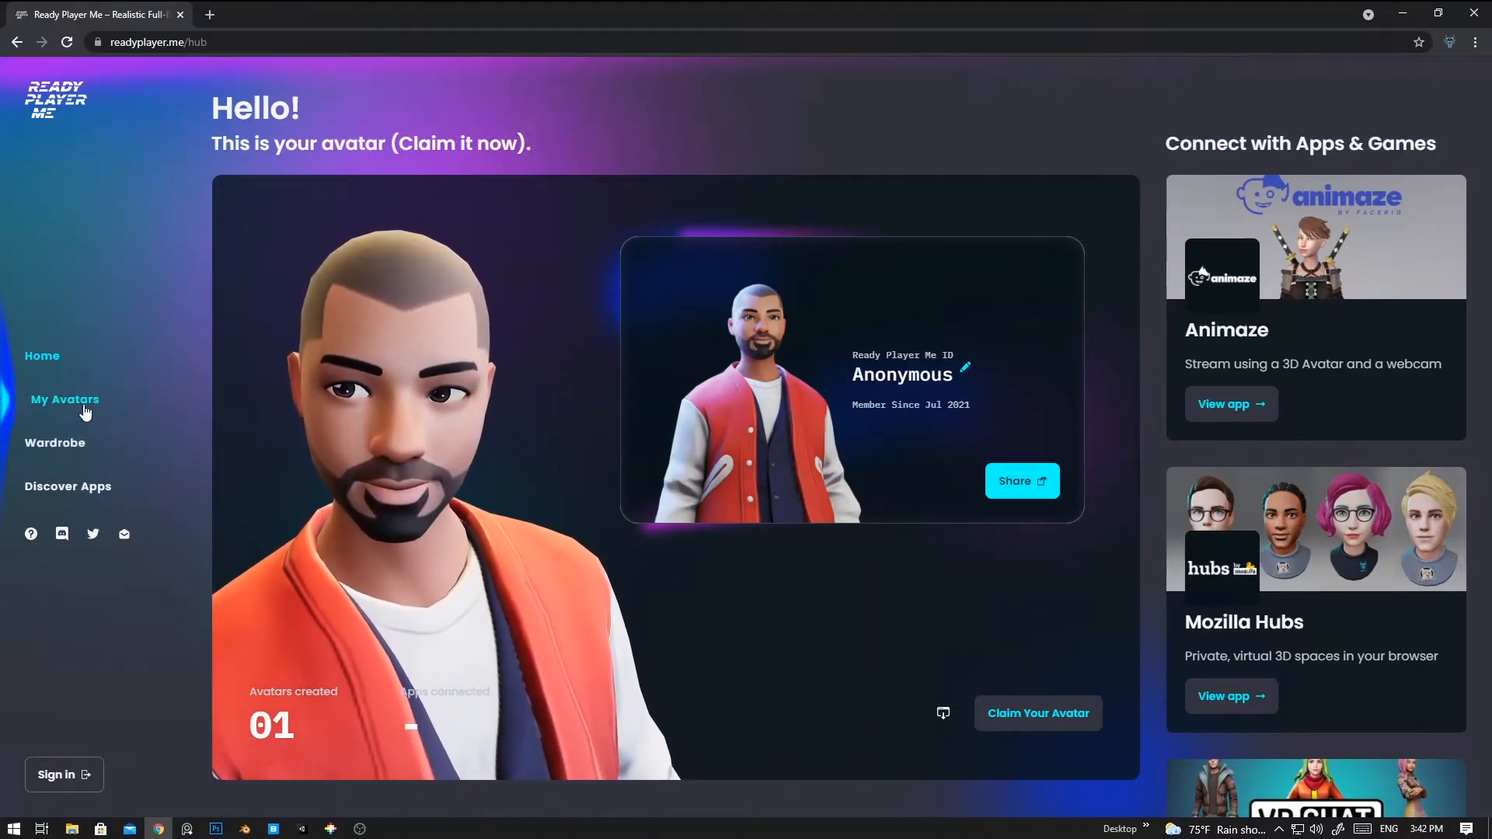
click(64, 399)
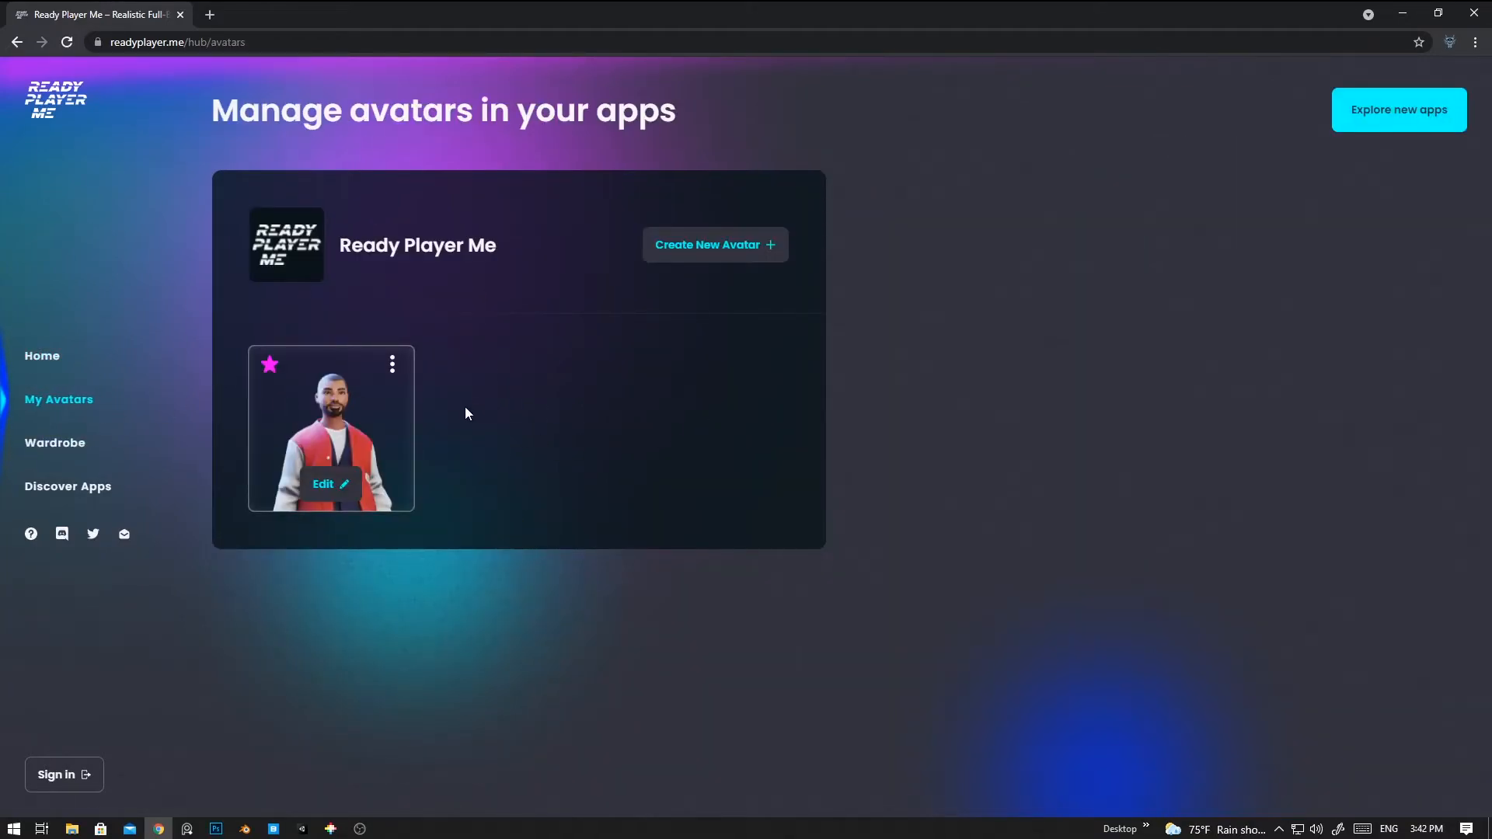
click(391, 365)
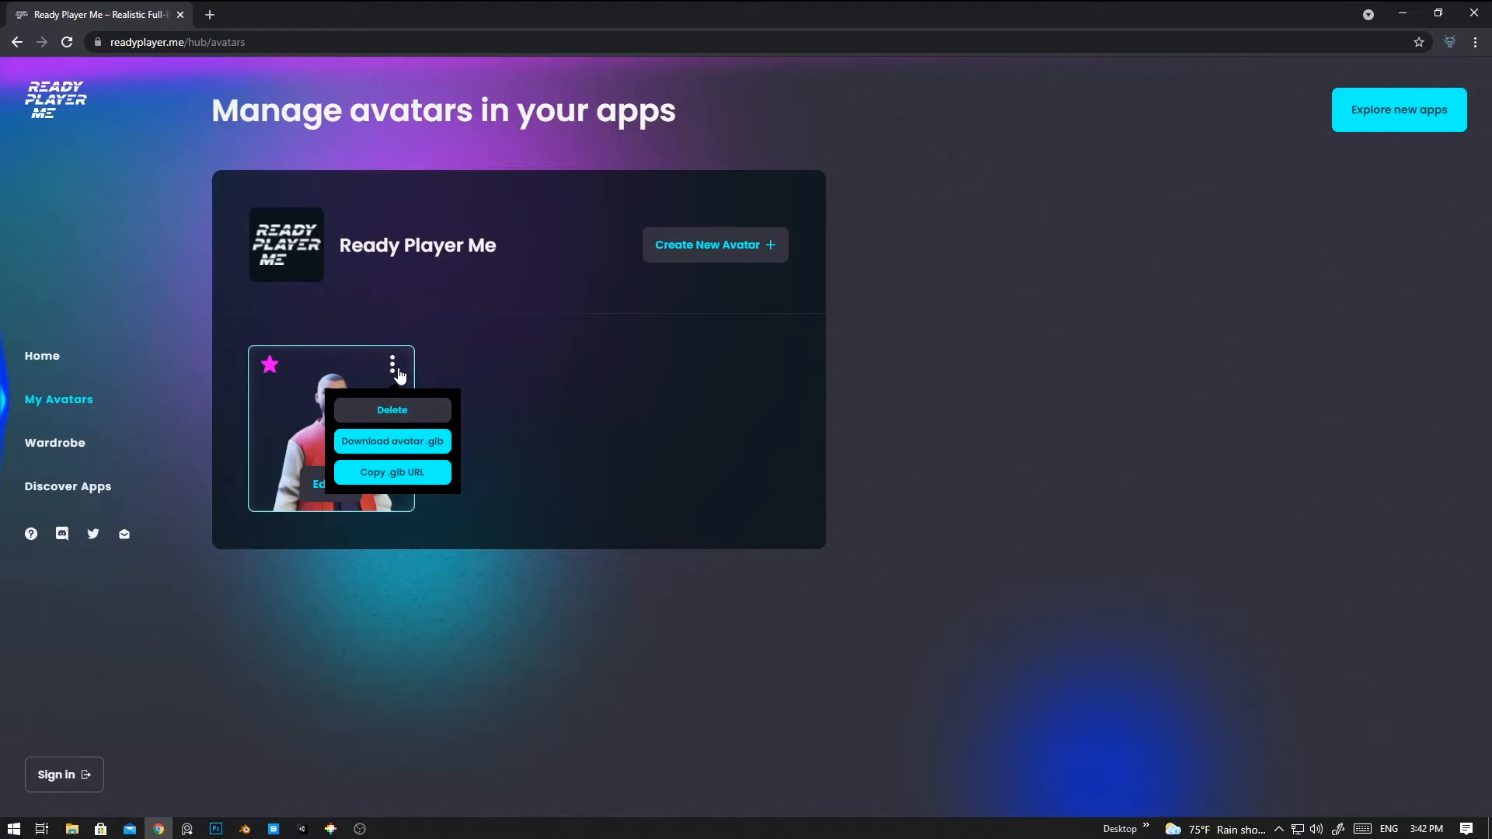
mouse_move(391, 440)
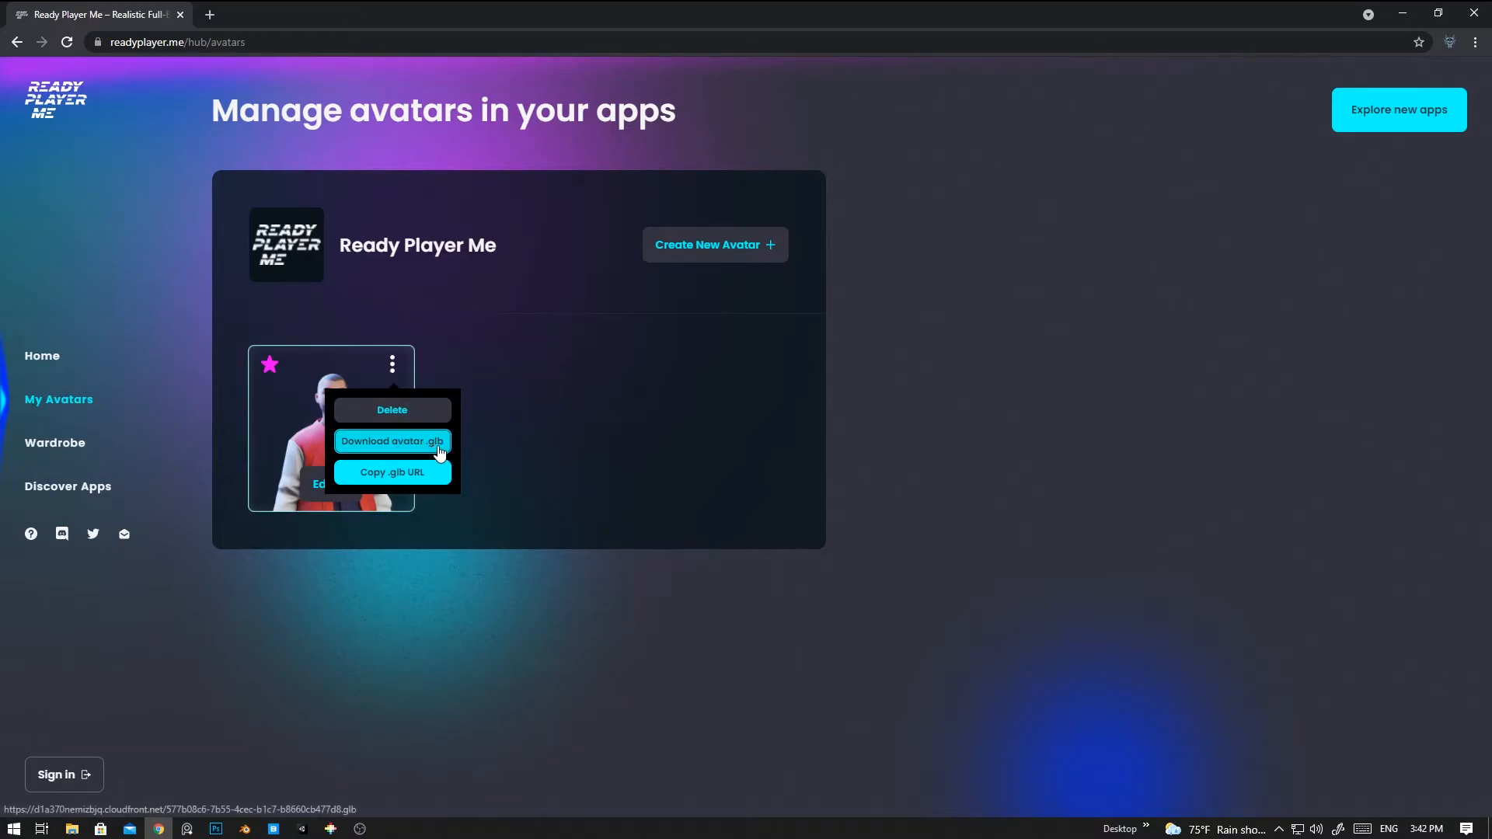
click(391, 441)
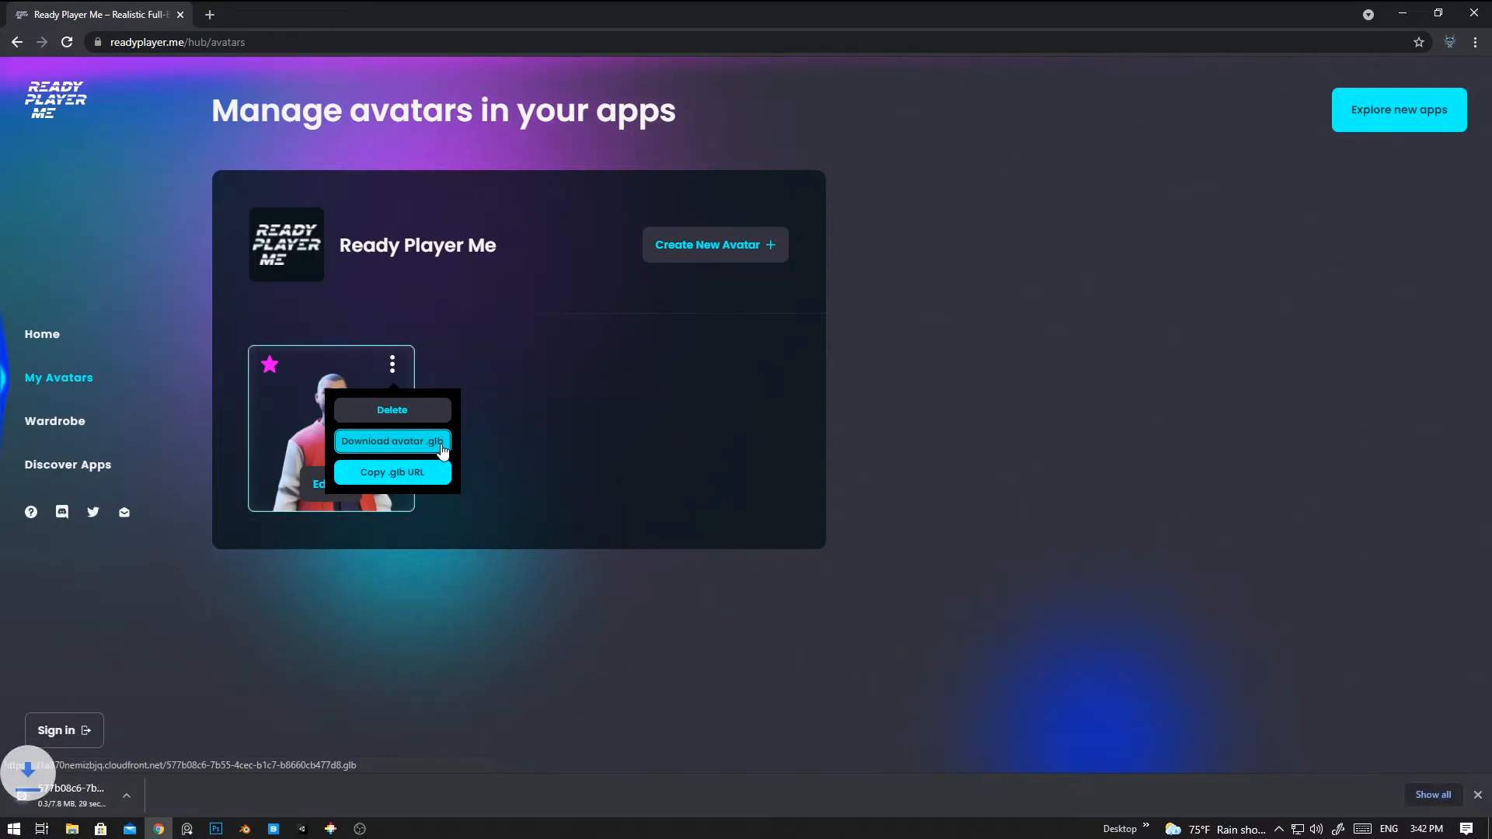
mouse_move(709, 476)
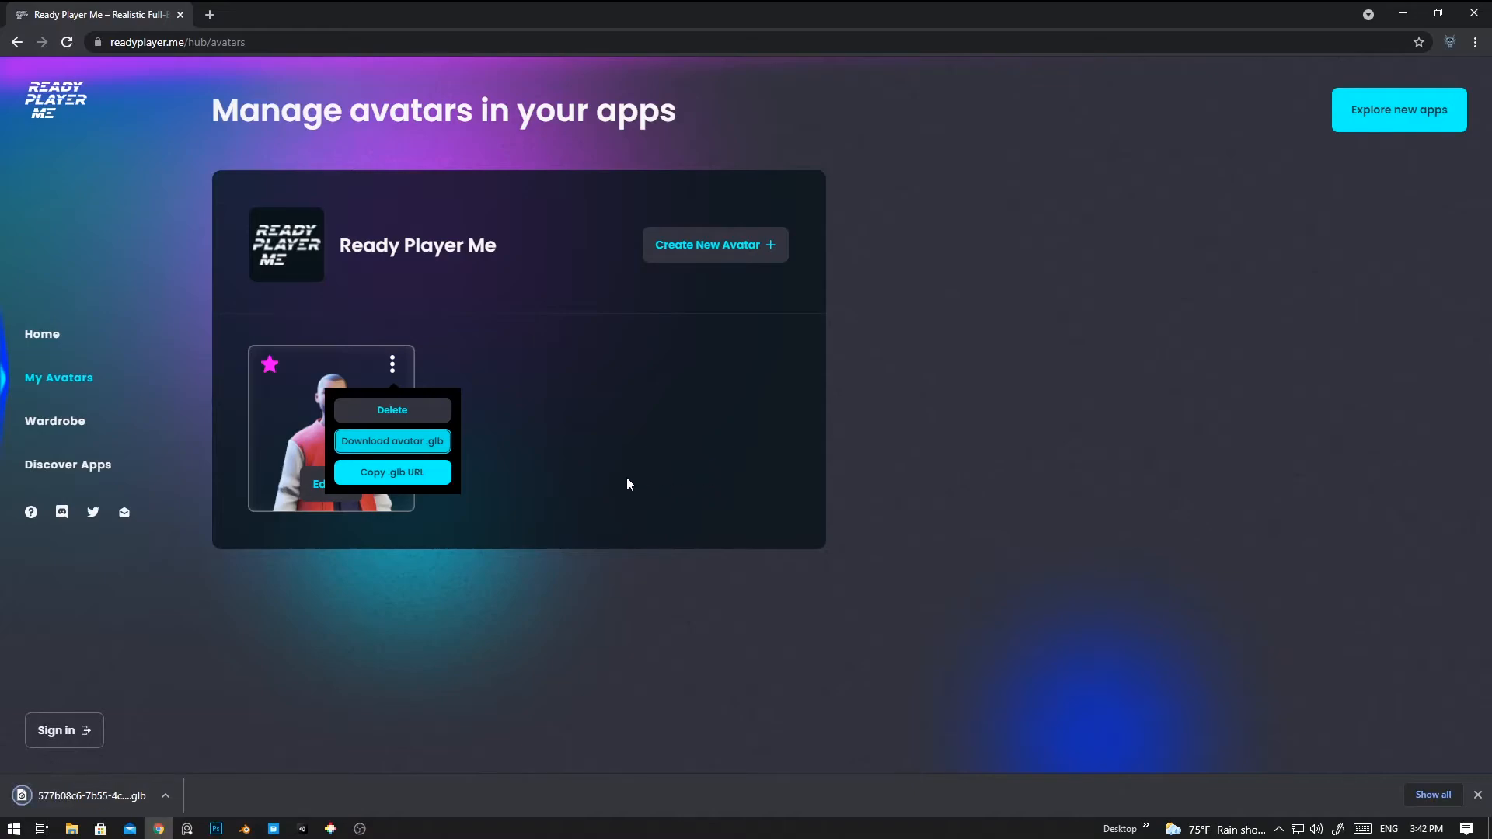
mouse_move(905, 413)
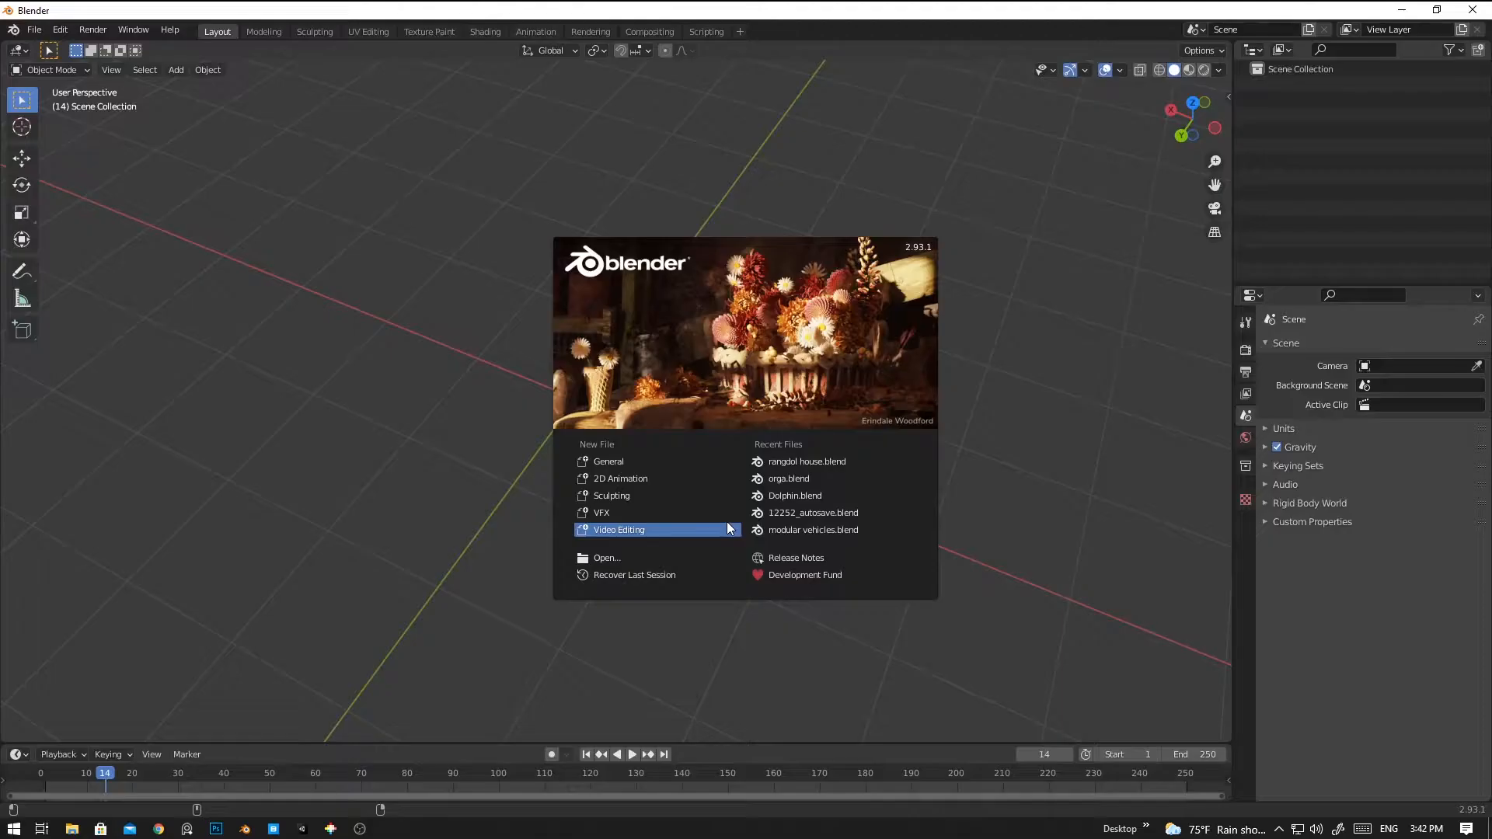
Import the downloaded .glb from Downloads via glTF 2.0 so the avatar armature appears in the scene.
click(142, 283)
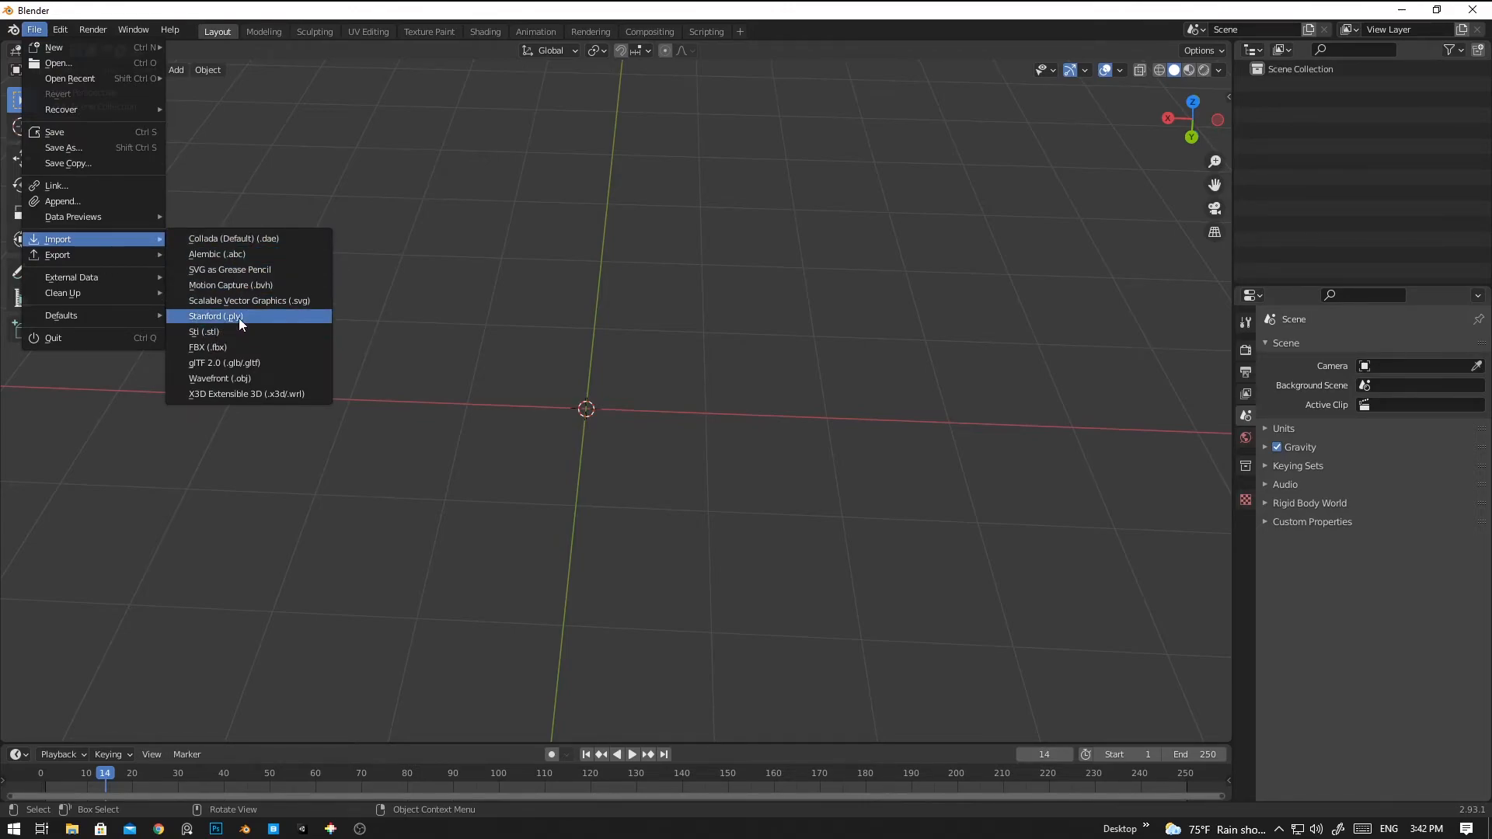
mouse_move(234, 356)
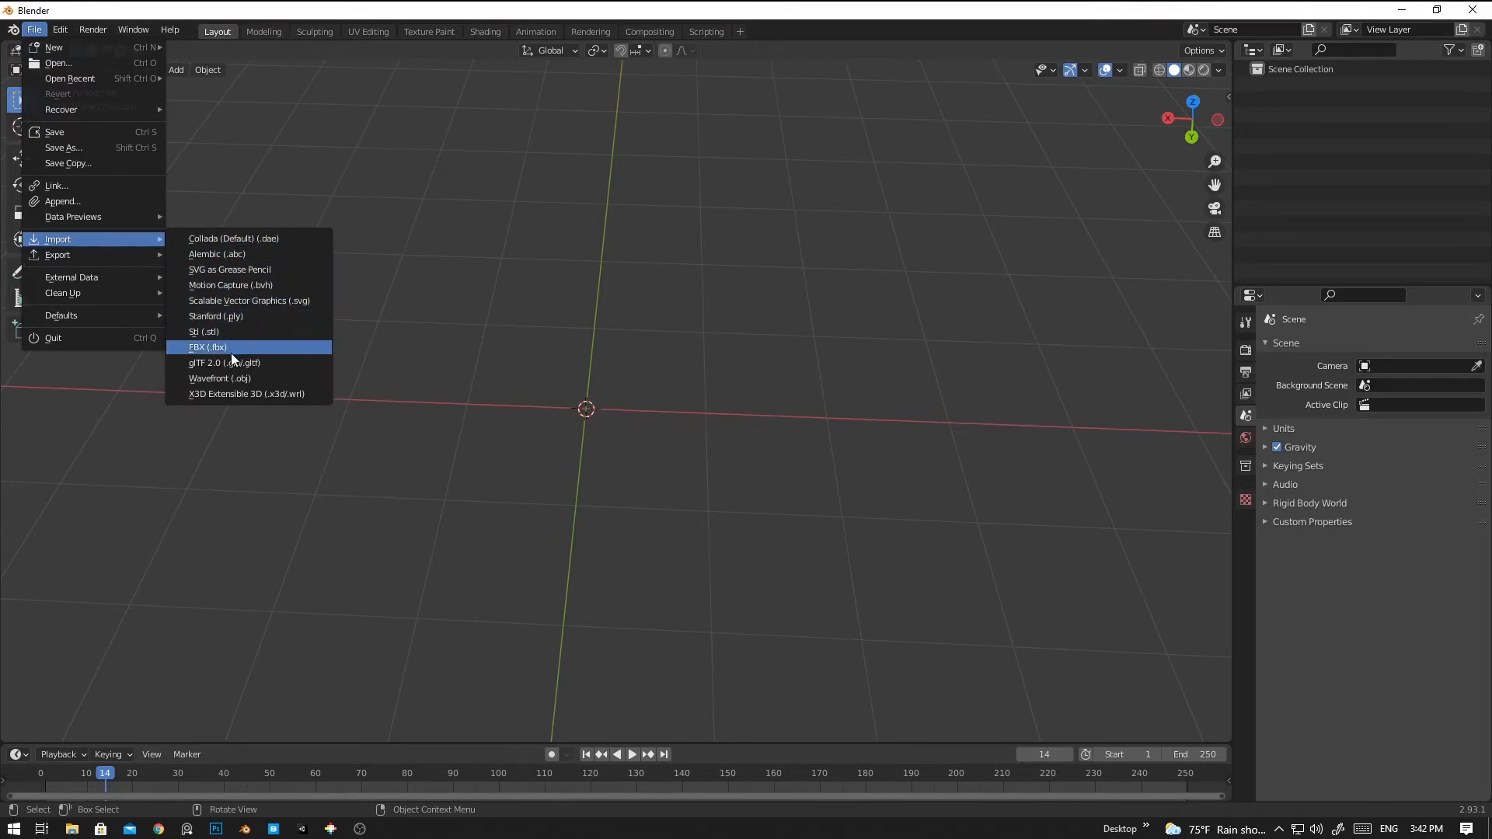
mouse_move(224, 363)
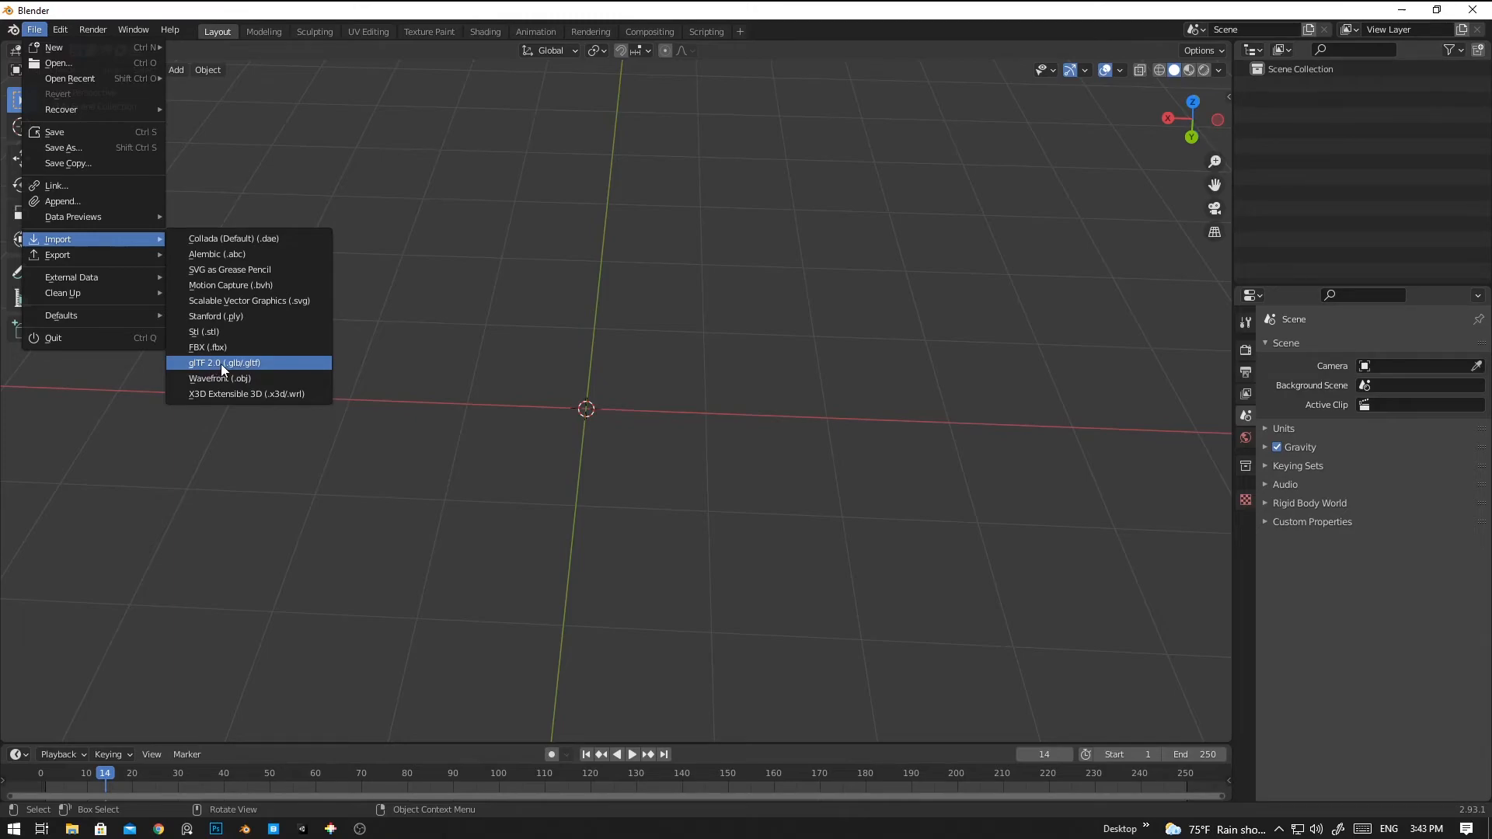
click(223, 363)
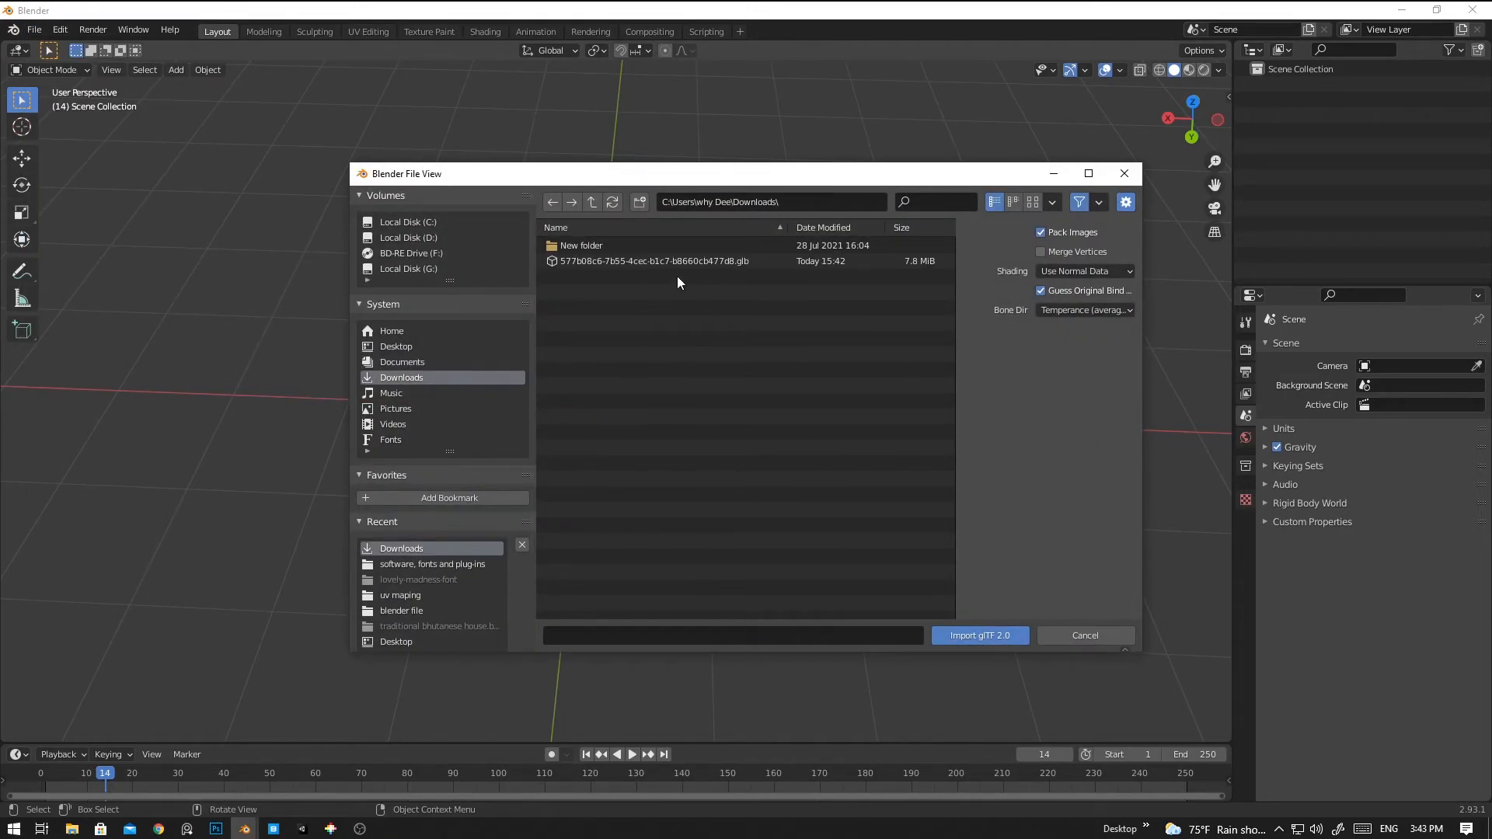
click(655, 261)
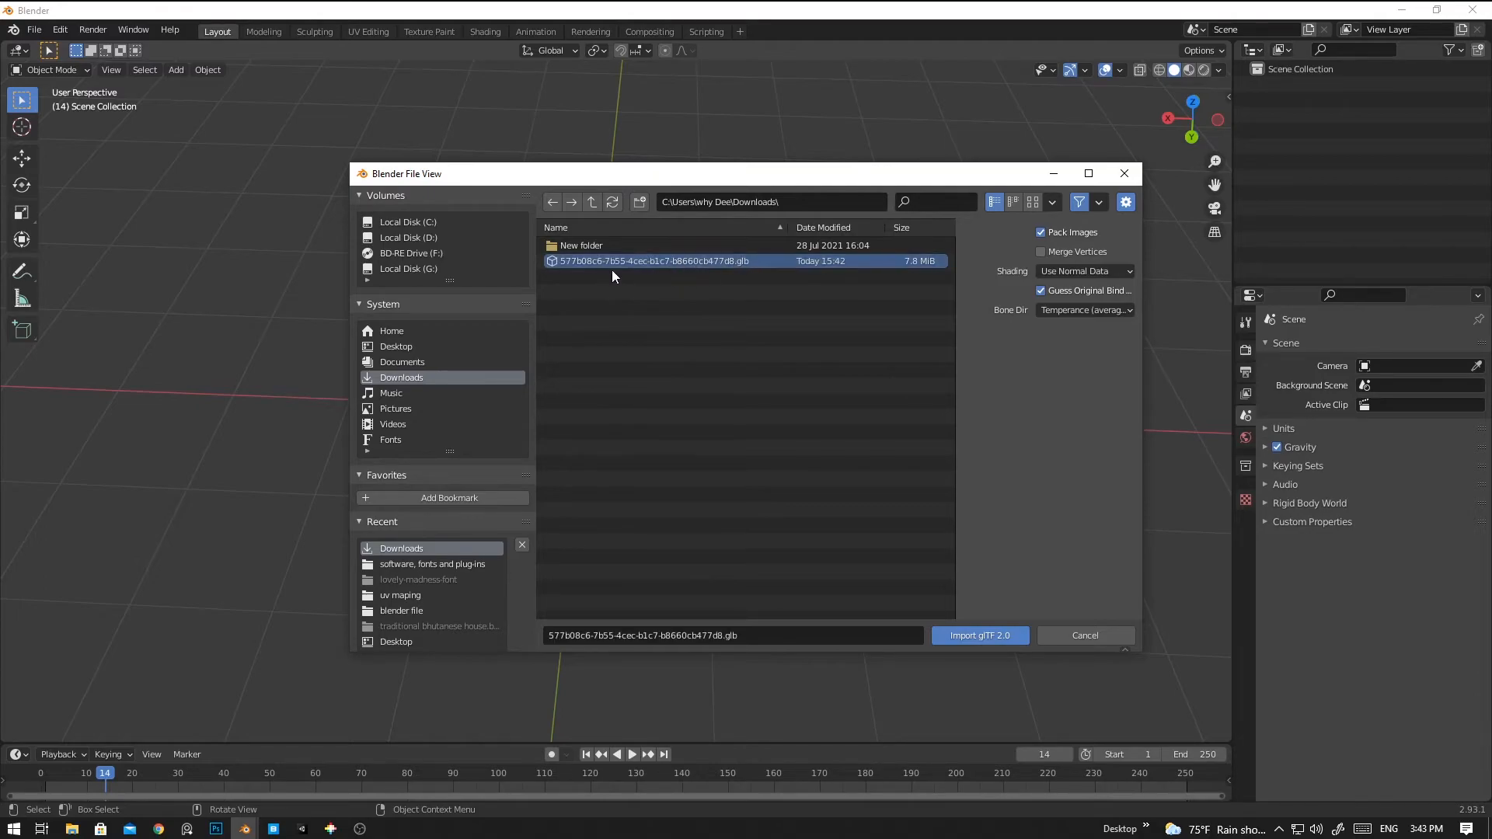
click(979, 635)
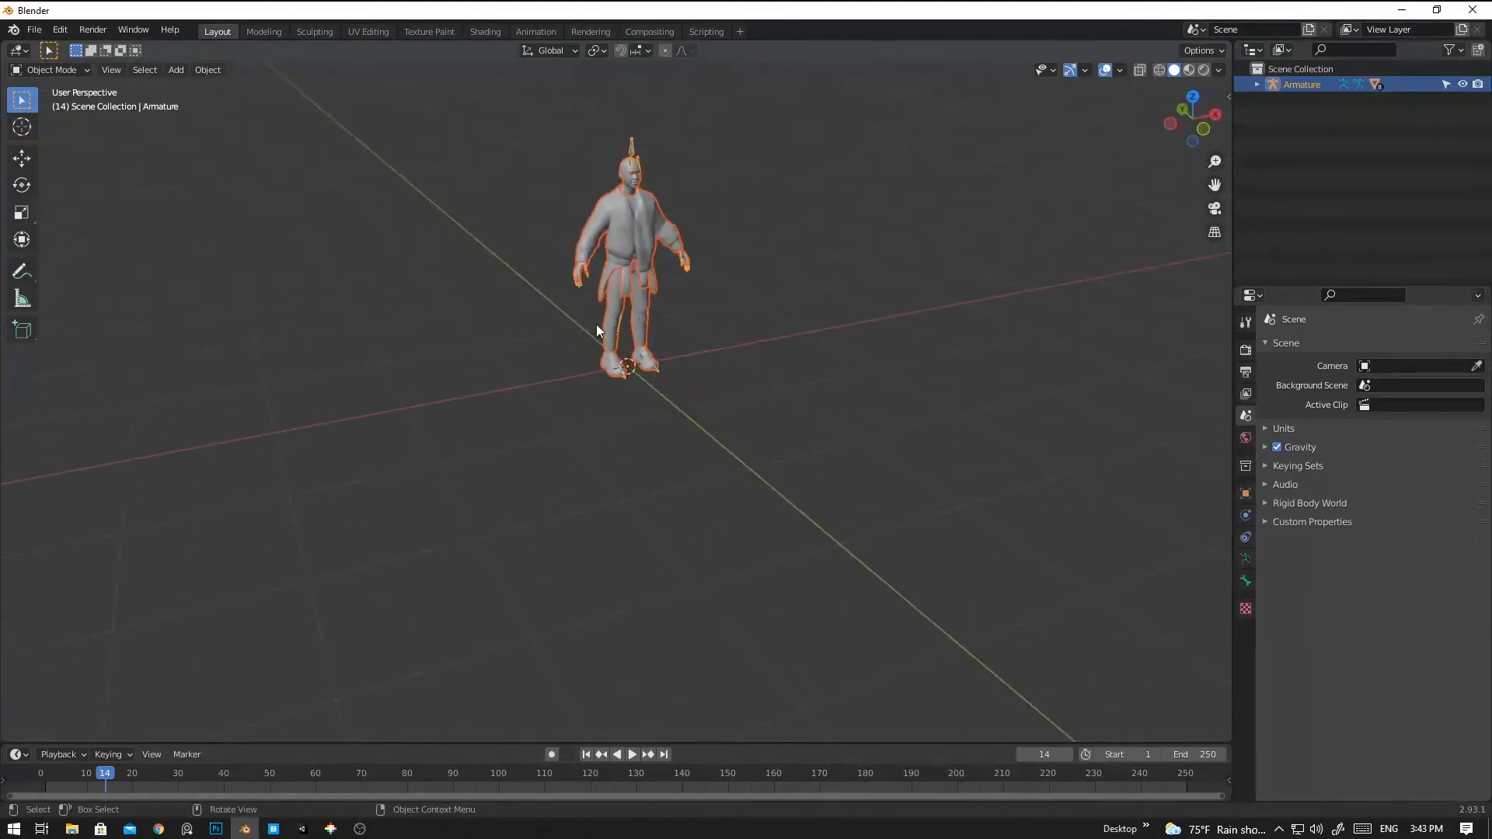
Show the avatar textured in Material Preview and enable In Front so bones draw over the mesh.
drag(600, 323, 675, 410)
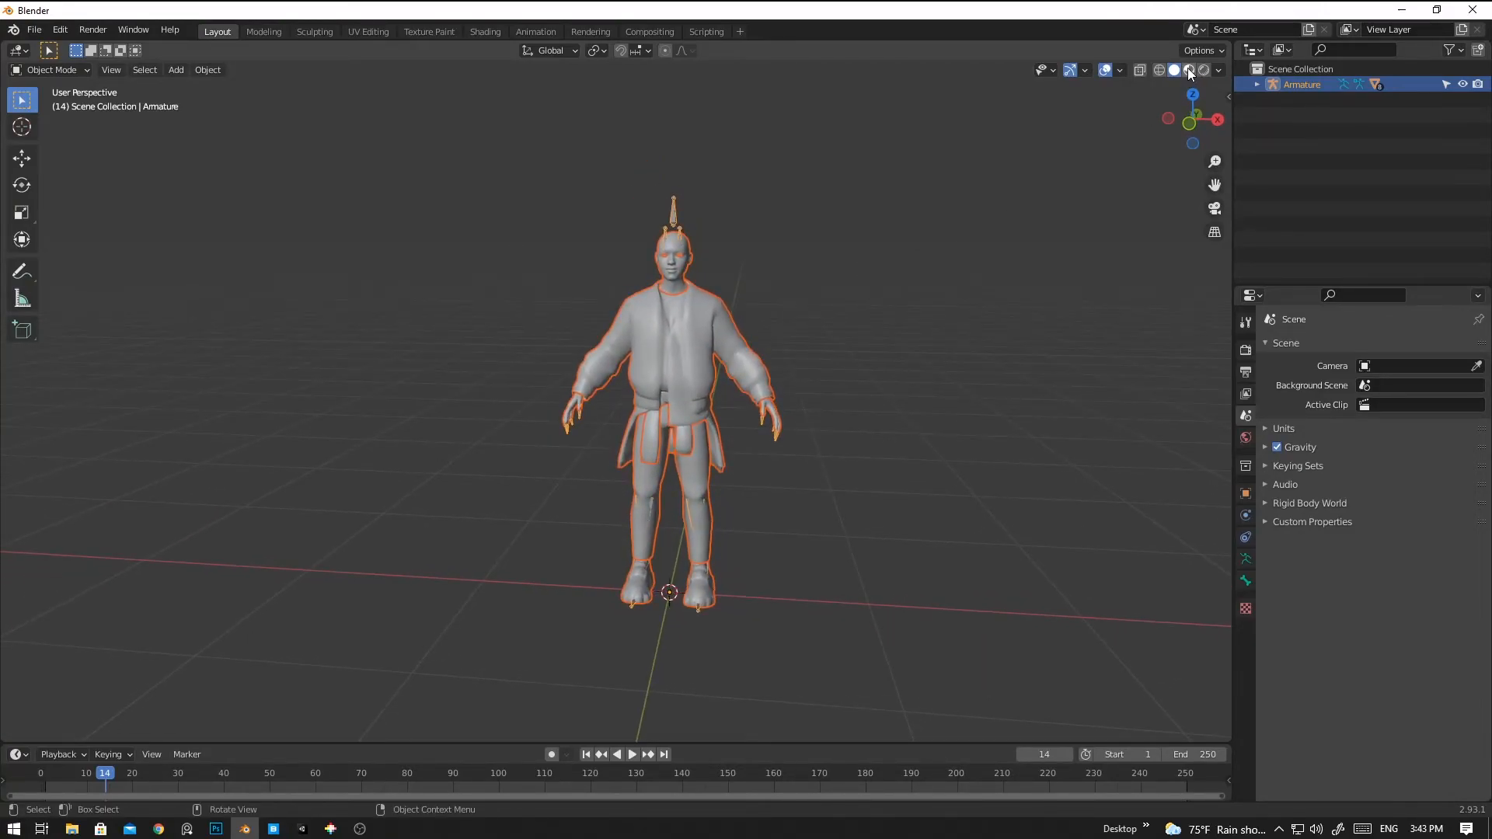
click(1187, 69)
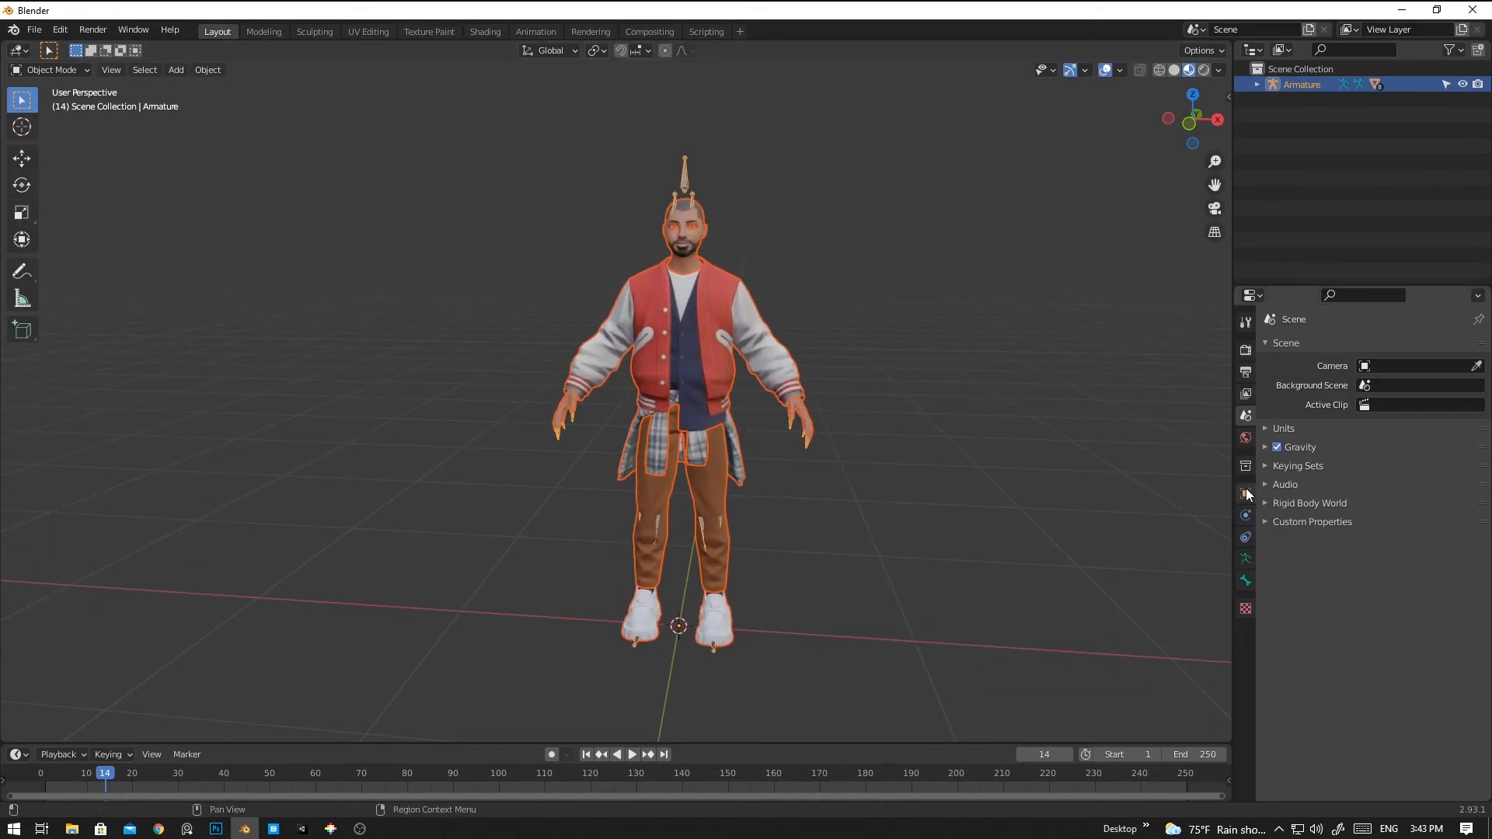
click(1245, 493)
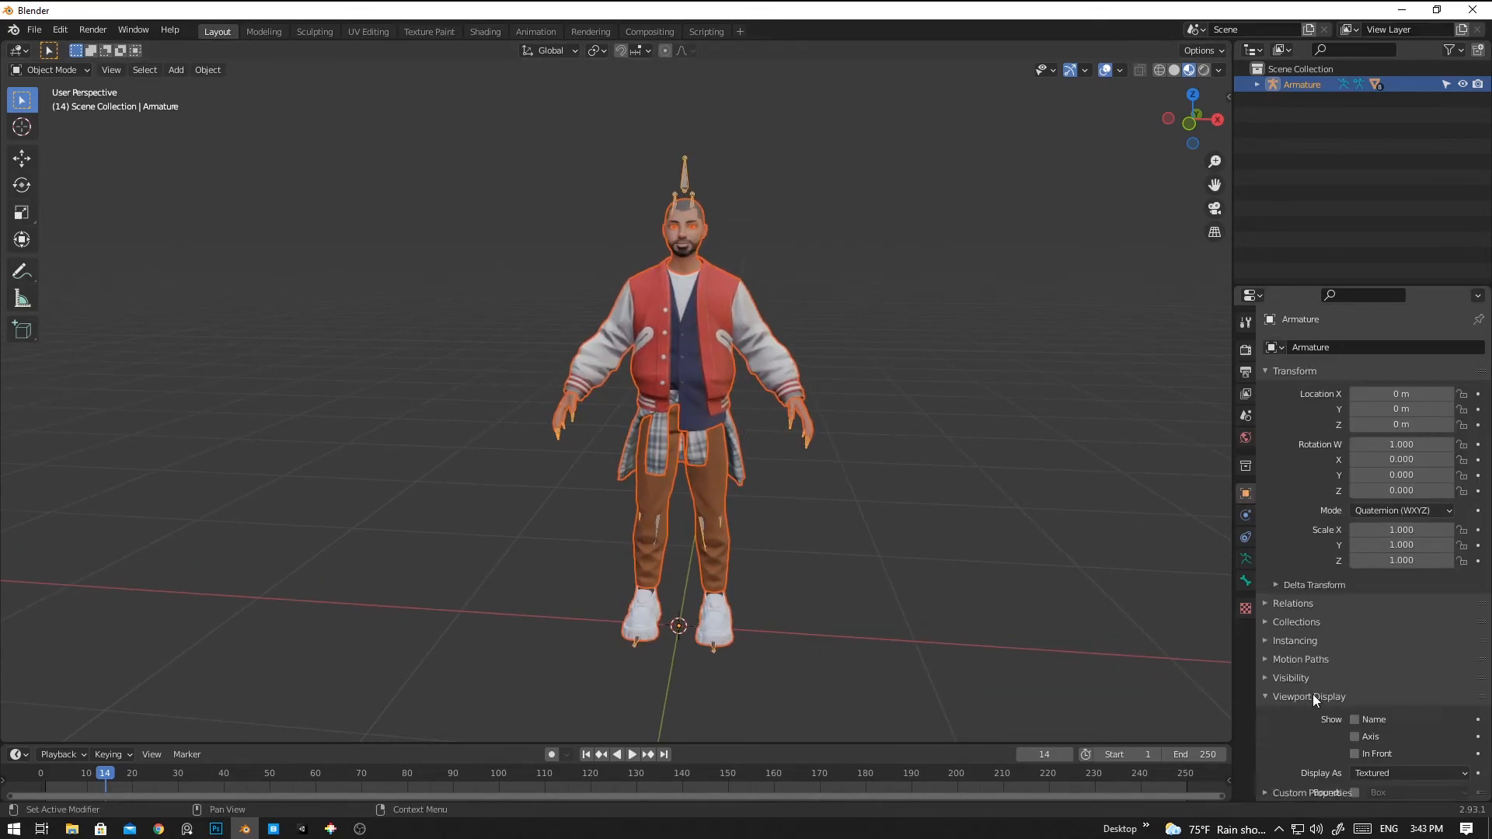
click(1356, 754)
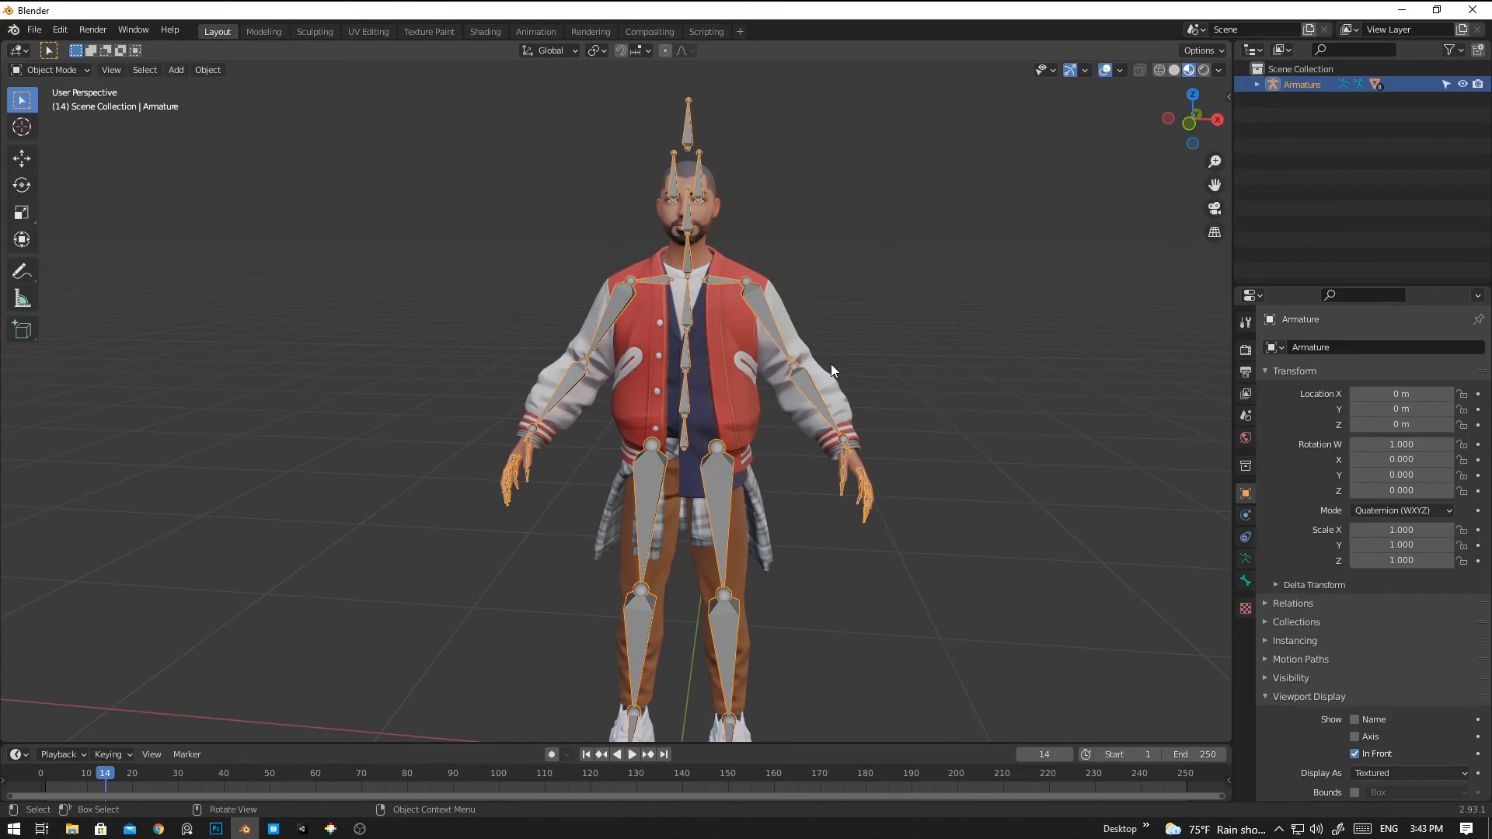
Put the armature in Pose Mode, select the LeftArm bone and check it from the side.
click(49, 70)
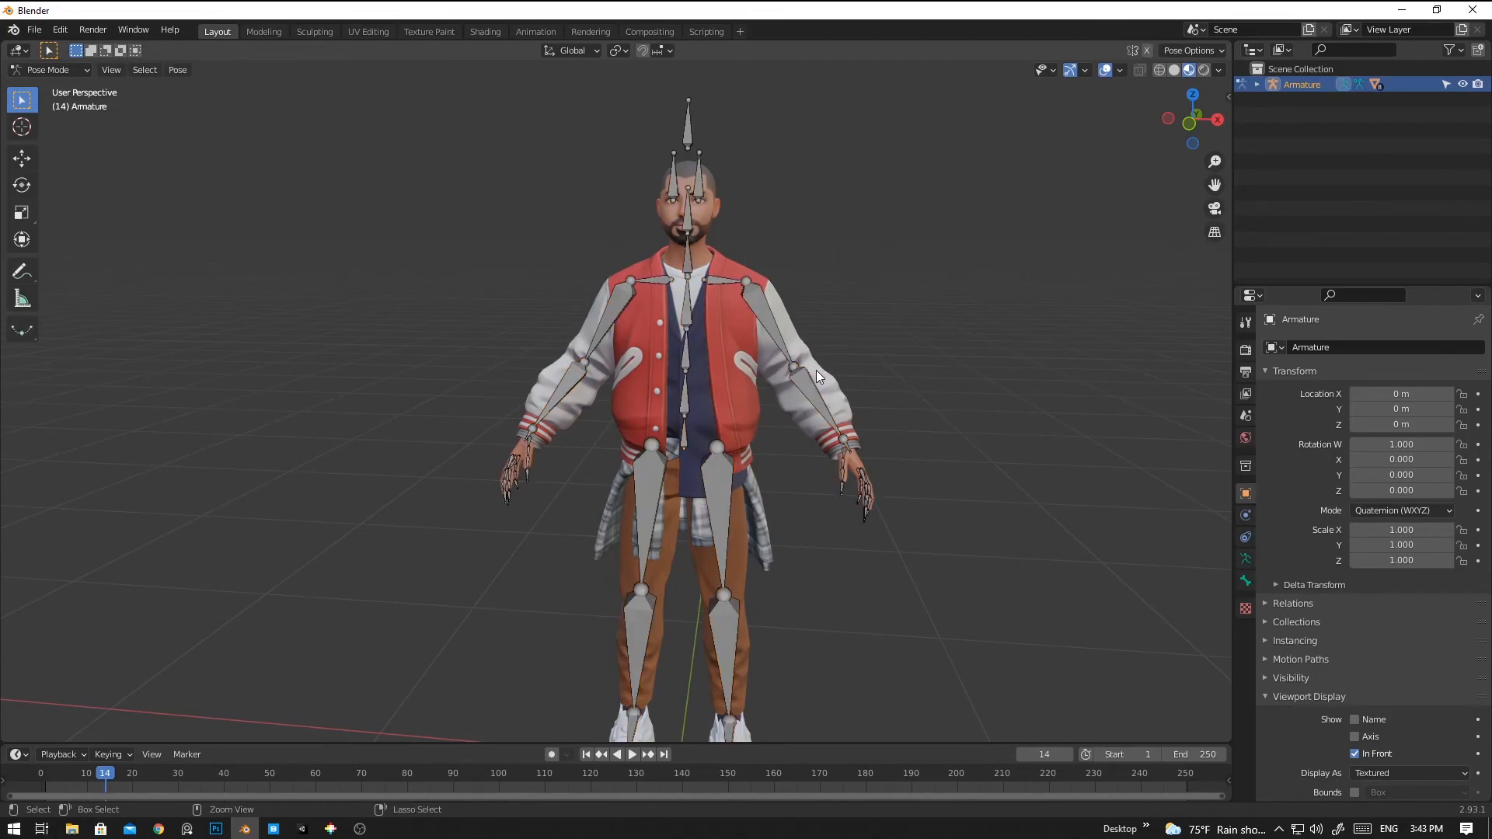
click(771, 333)
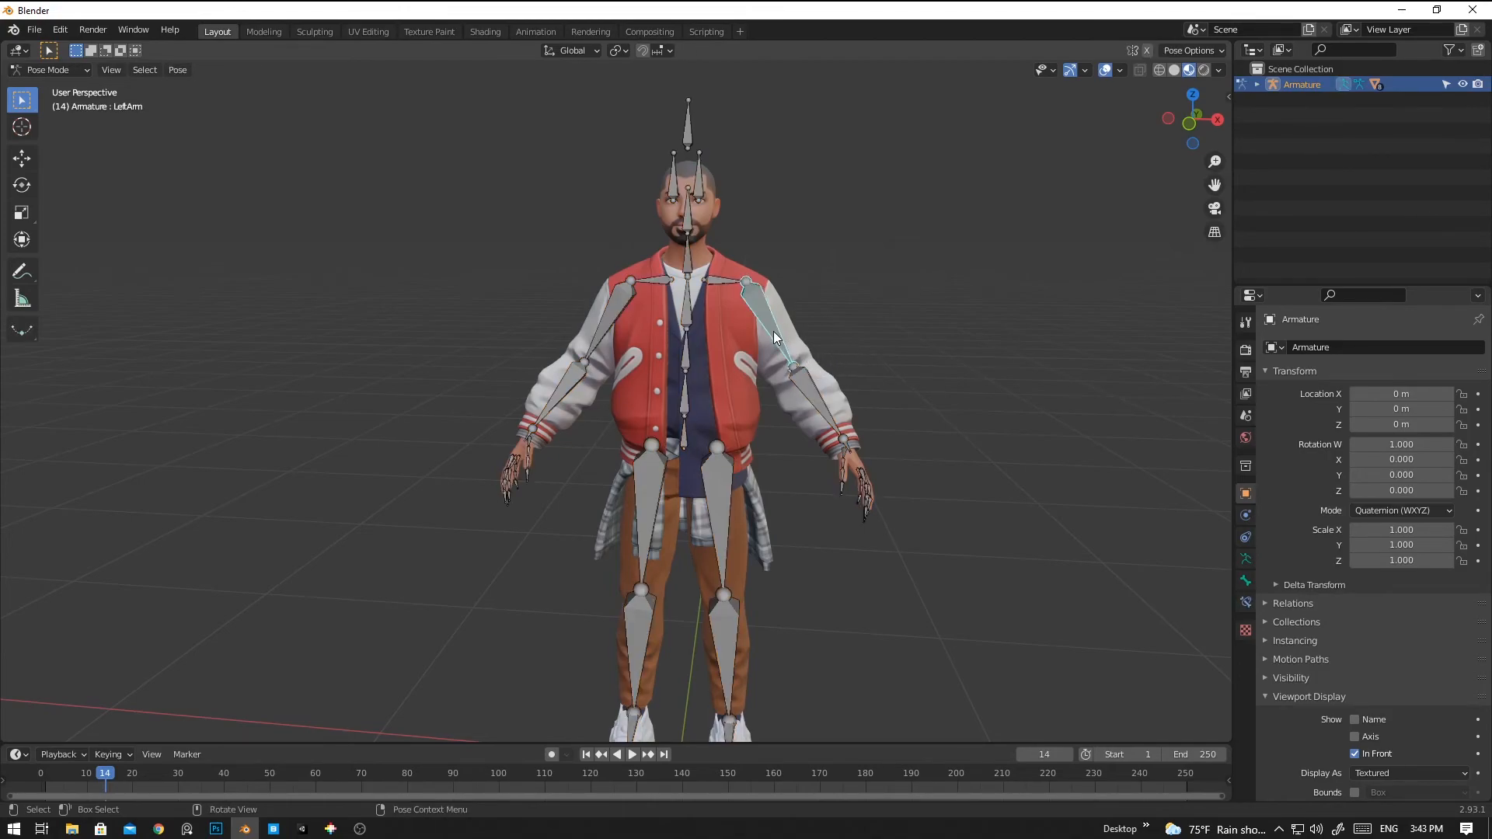
mouse_move(906, 397)
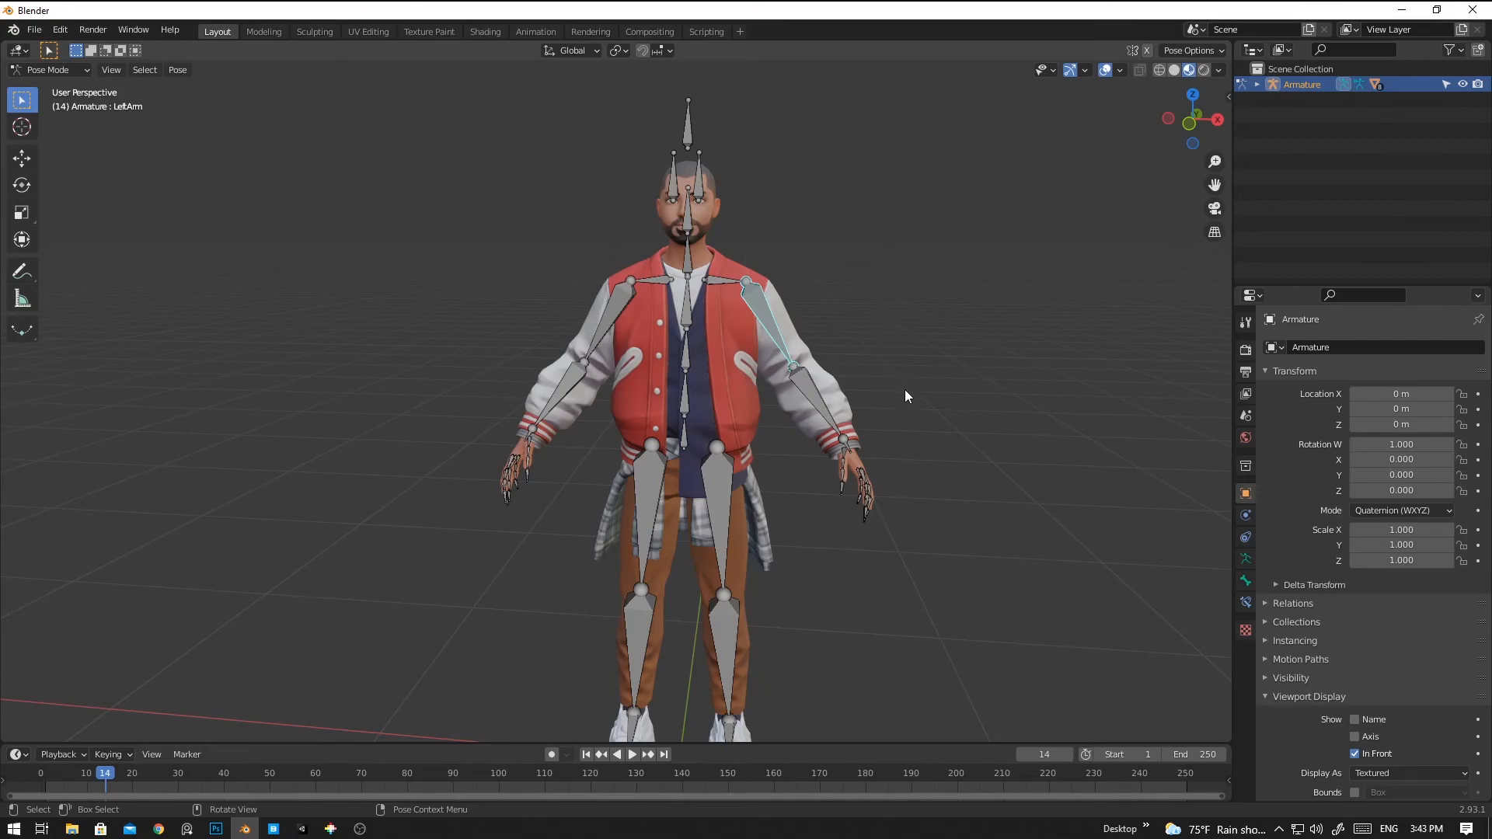
key(r)
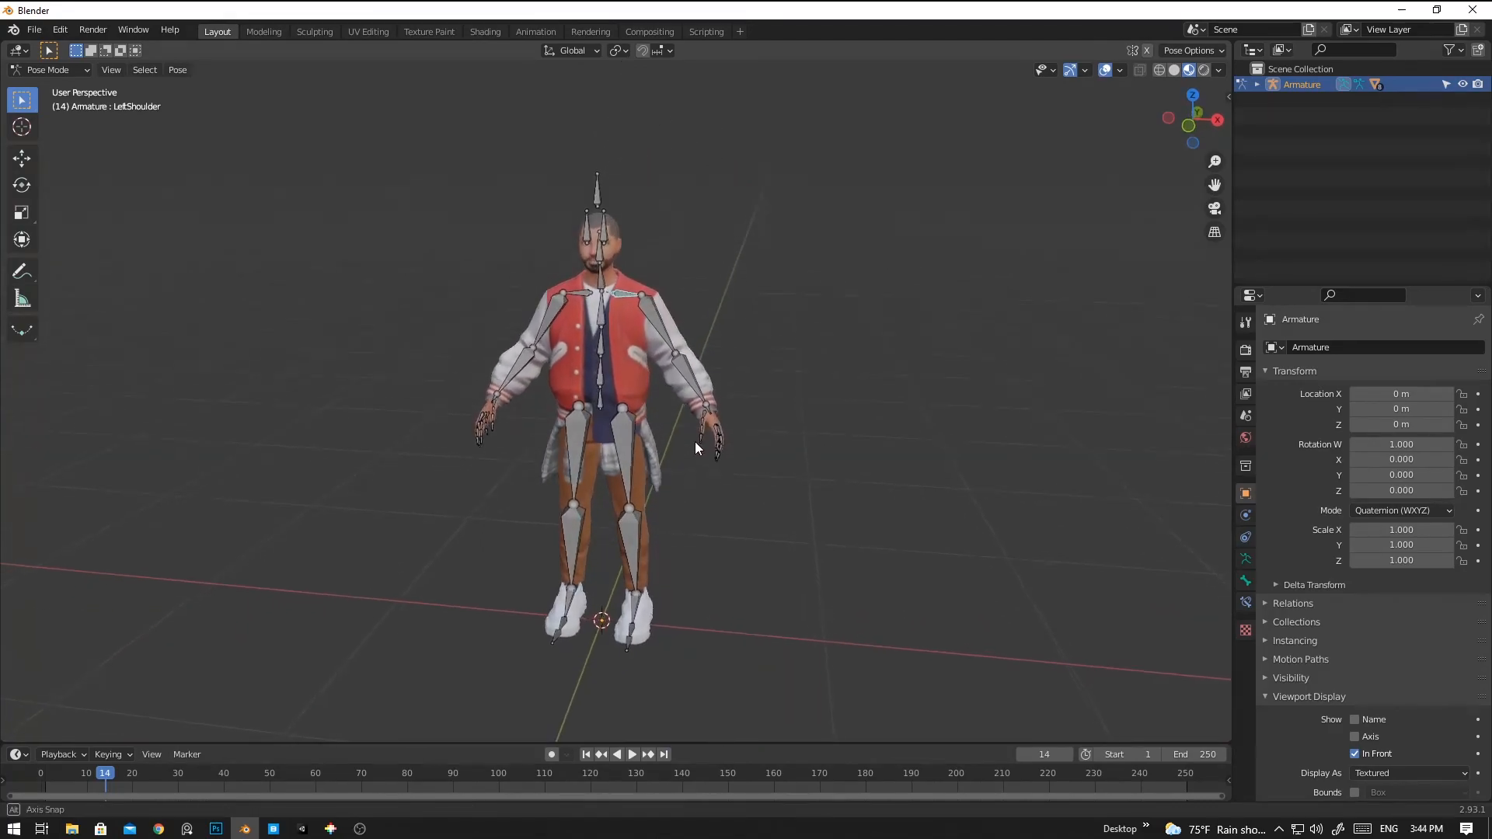
drag(694, 447, 809, 423)
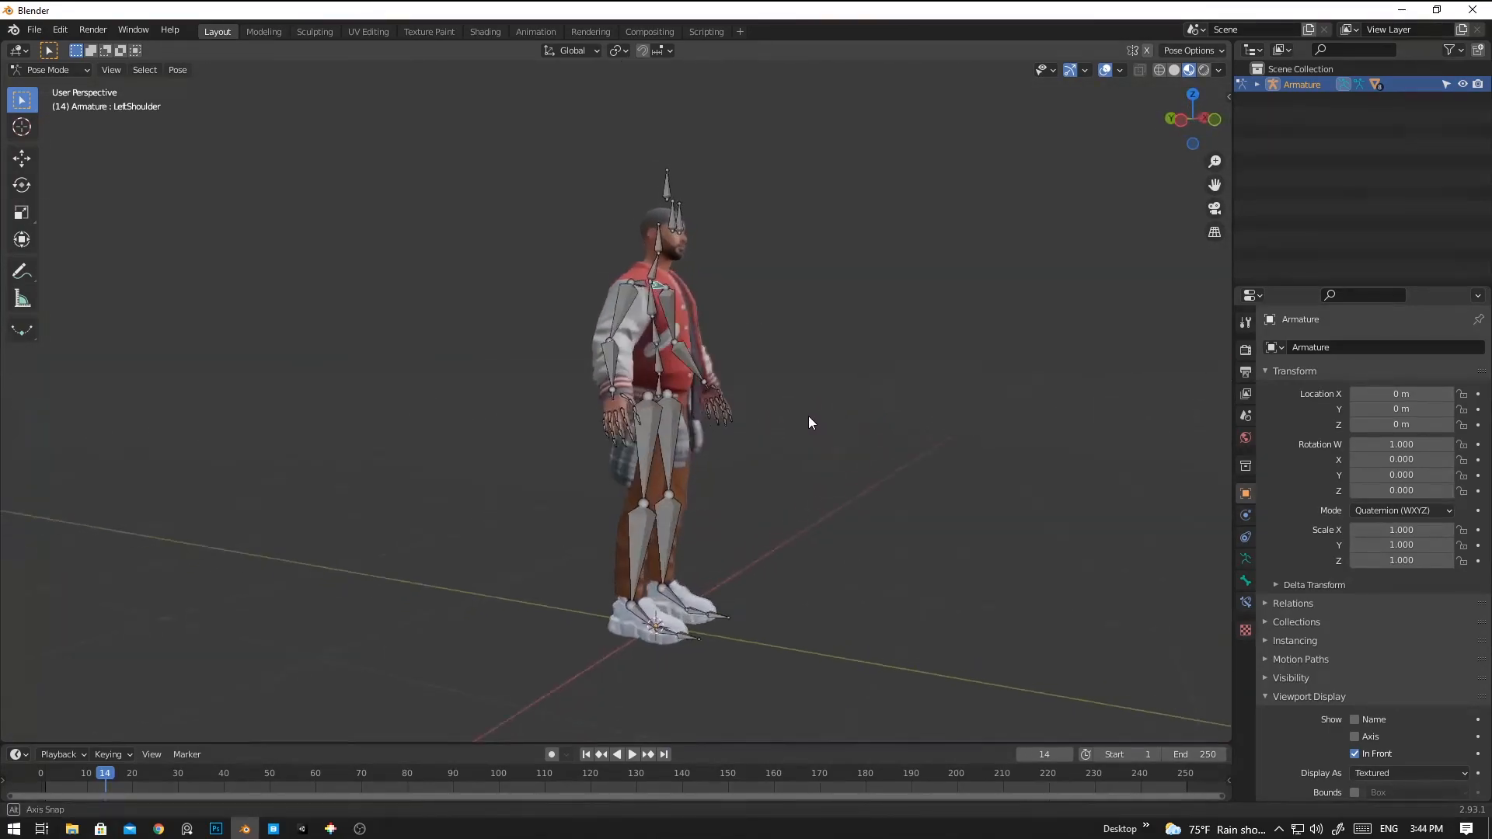